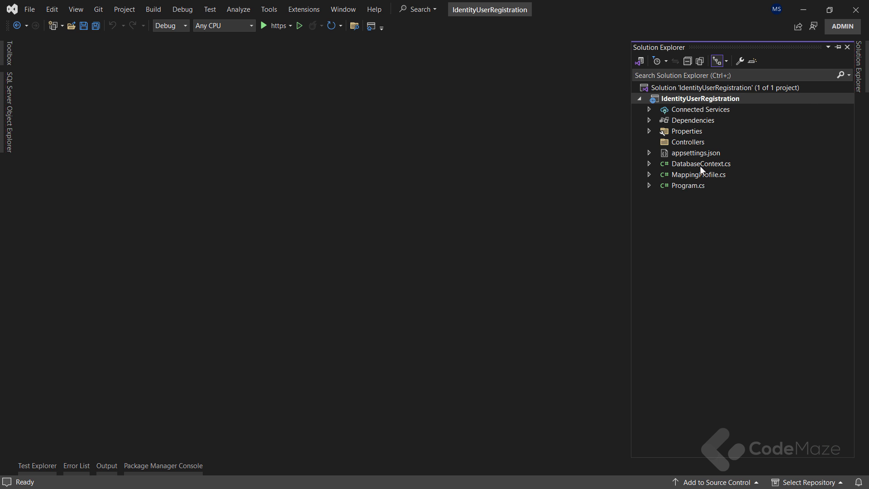
Open DatabaseContext.cs, Program.cs and appsettings.json in the editor.
double_click(700, 164)
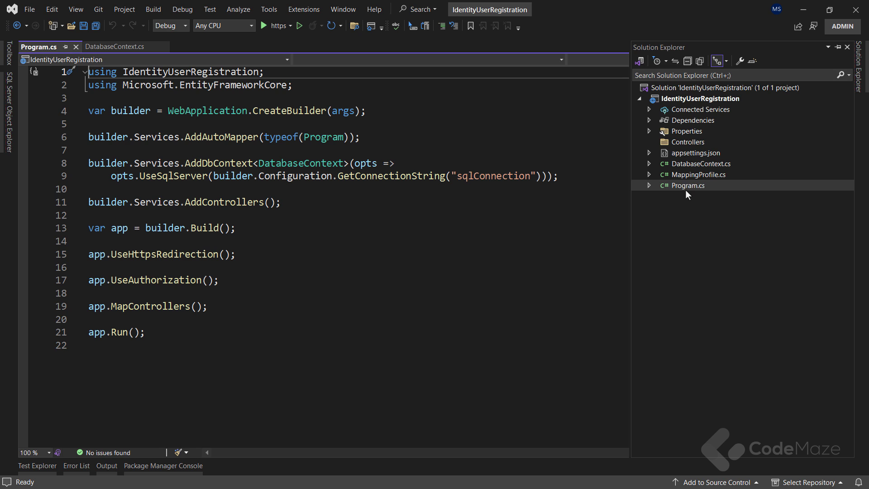
click(697, 152)
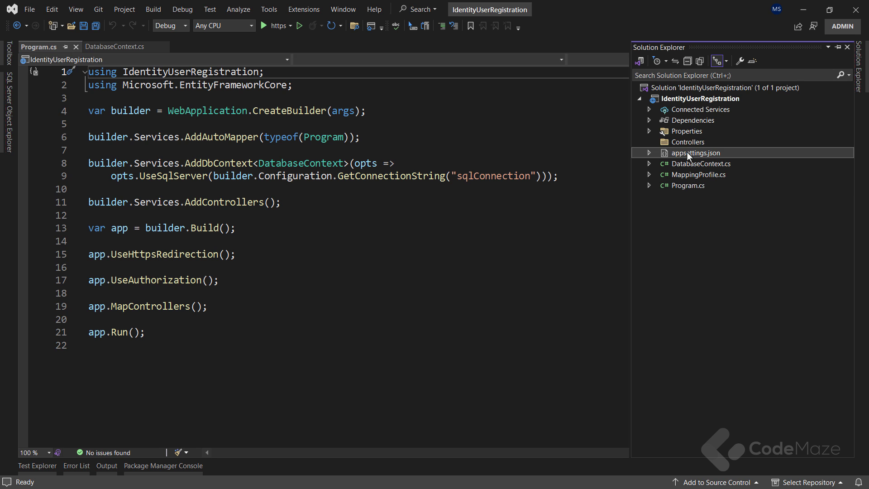
double_click(696, 153)
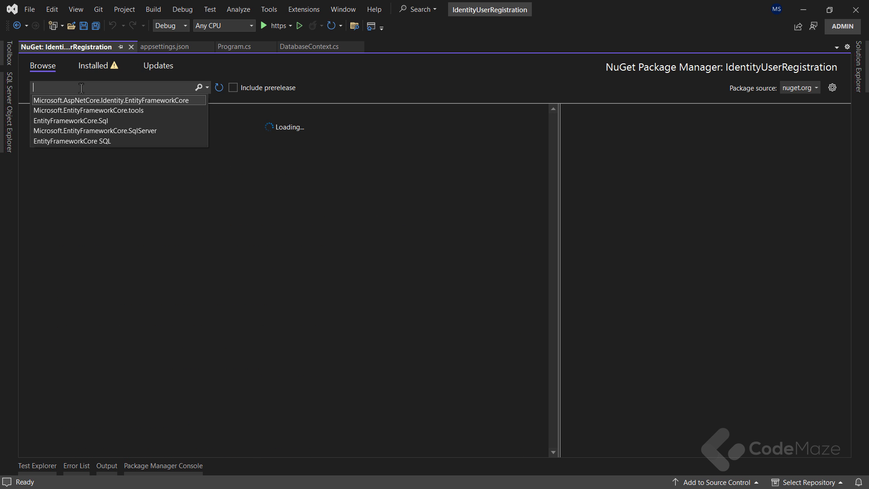
Install Microsoft.AspNetCore.Identity.EntityFrameworkCore, accept its license, and close the package browser.
click(111, 100)
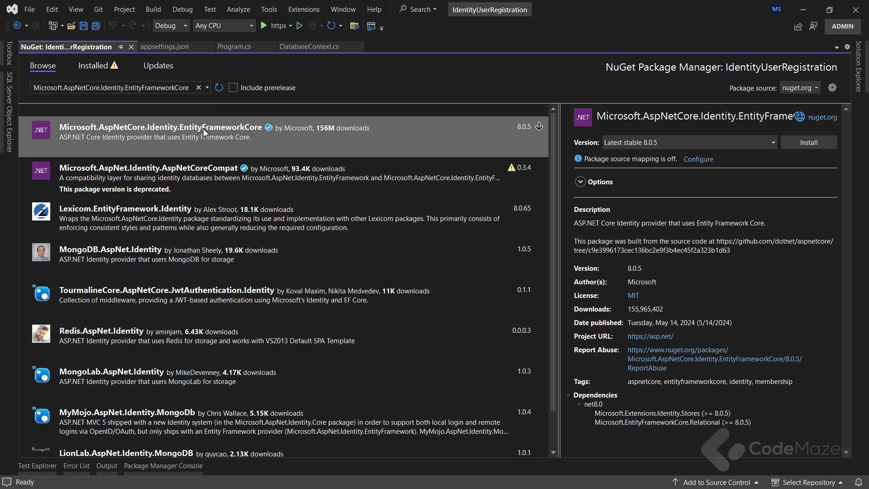
click(808, 142)
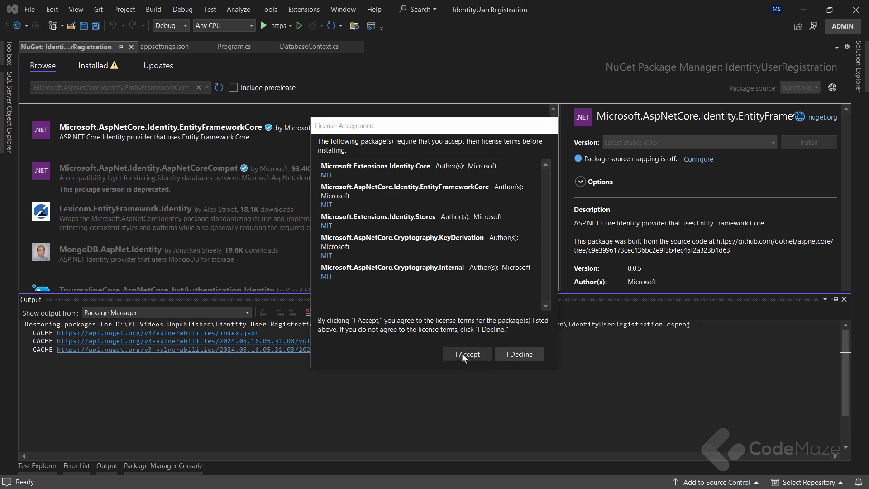
click(466, 353)
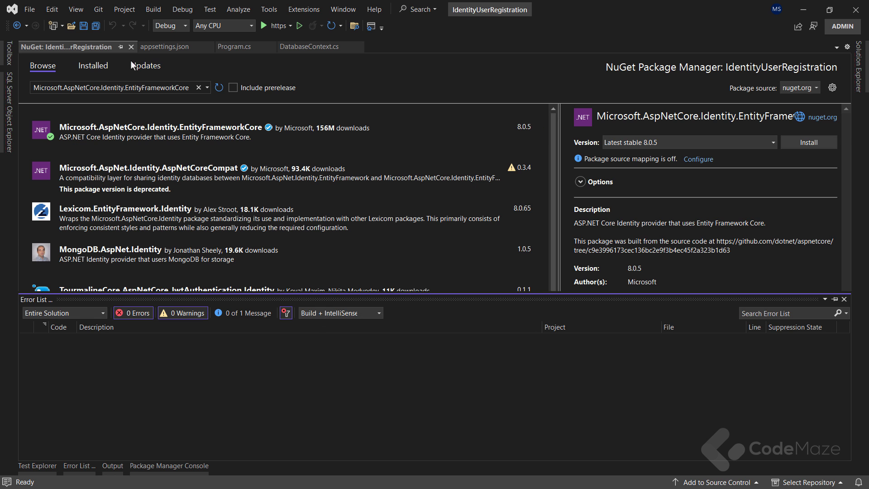
click(166, 46)
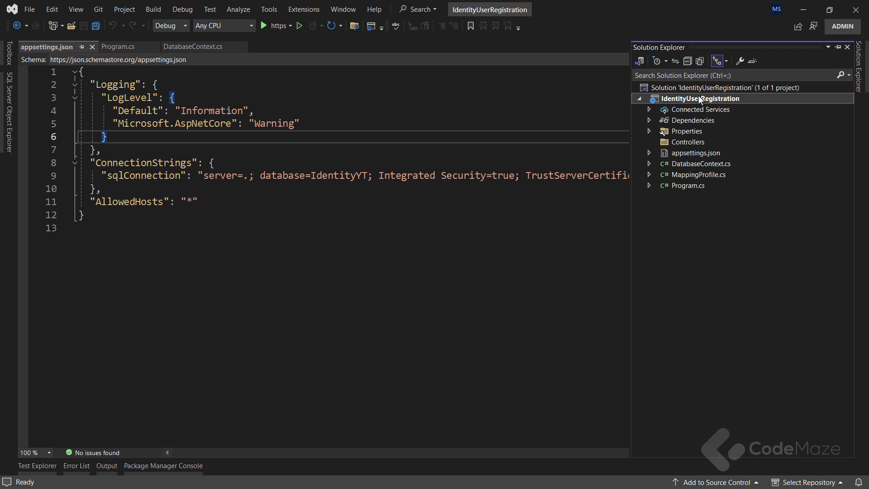
Add a User class to the project that derives from IdentityUser.
right_click(700, 98)
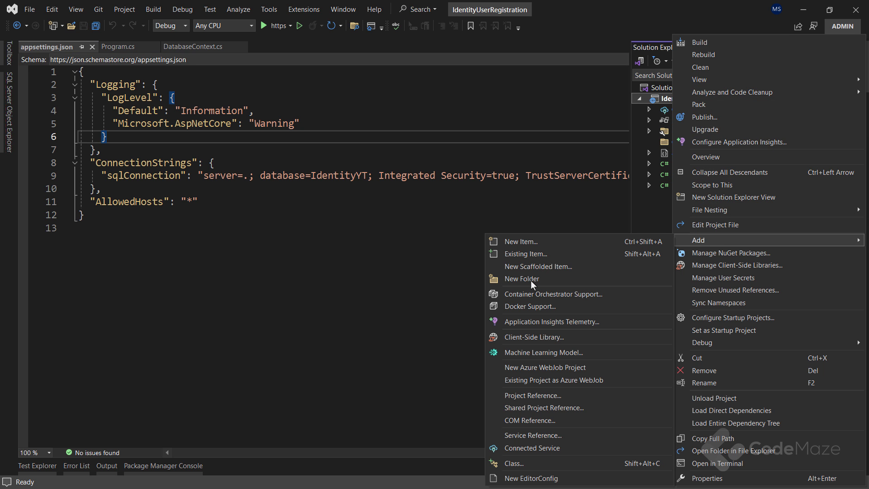
click(520, 279)
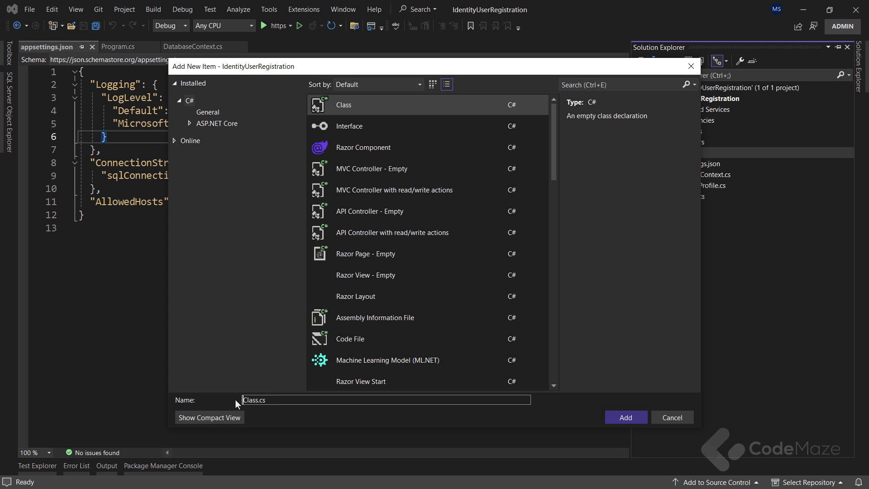
text(U)
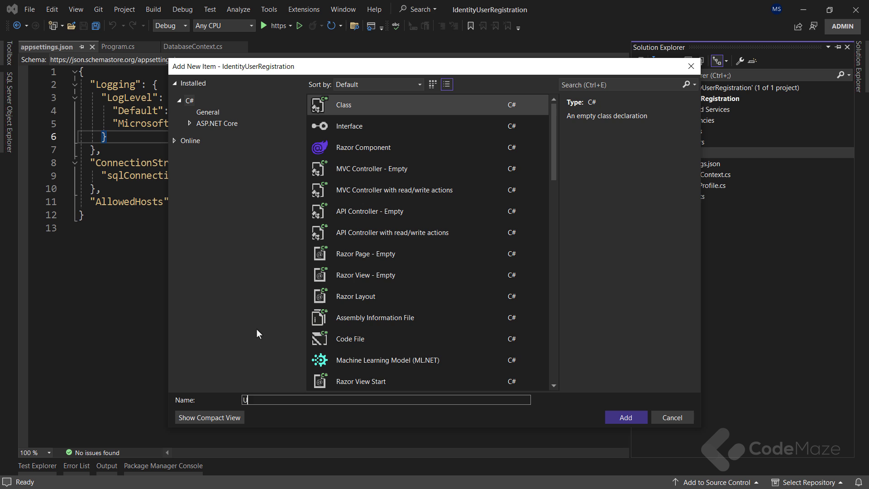
click(625, 417)
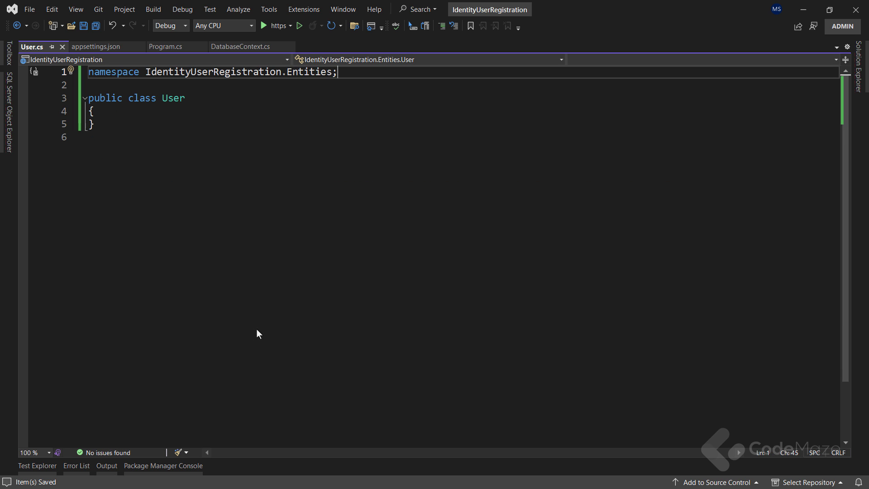
text(: IdentityUser)
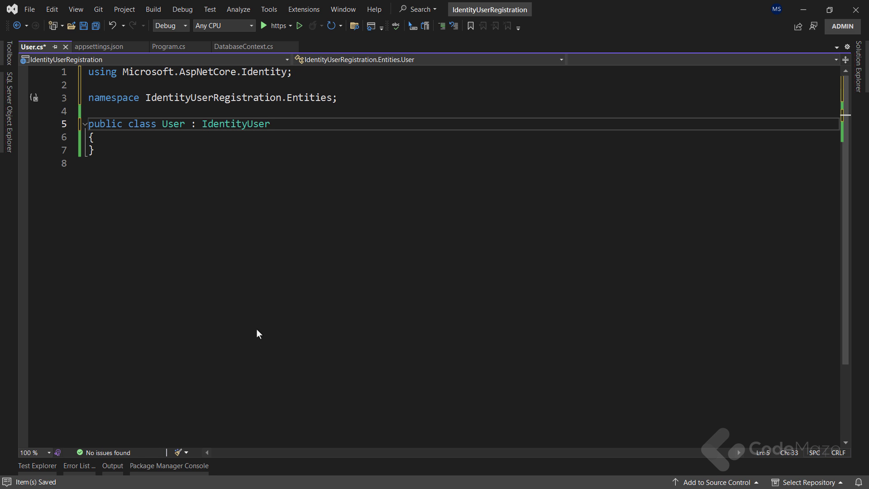
double_click(234, 123)
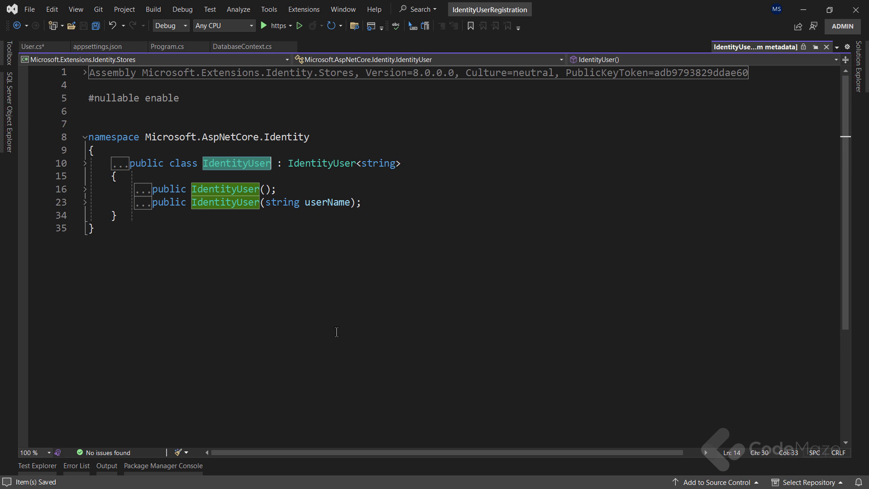
double_click(321, 163)
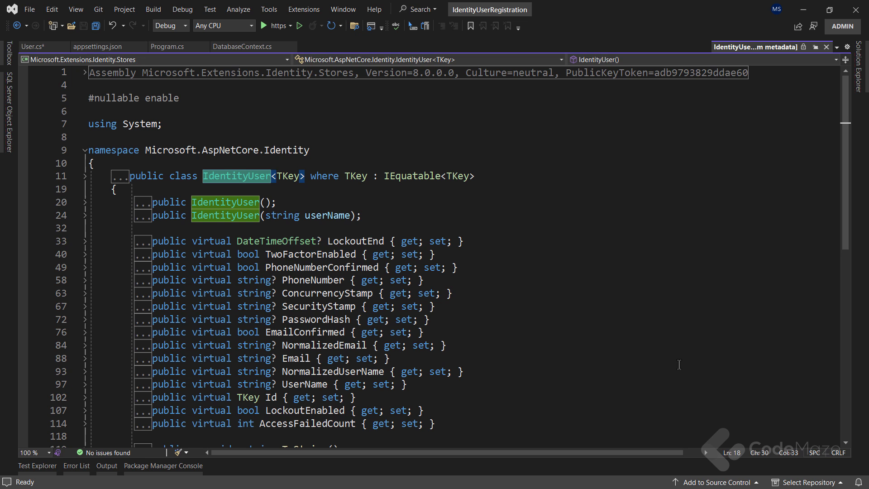
mouse_move(728, 313)
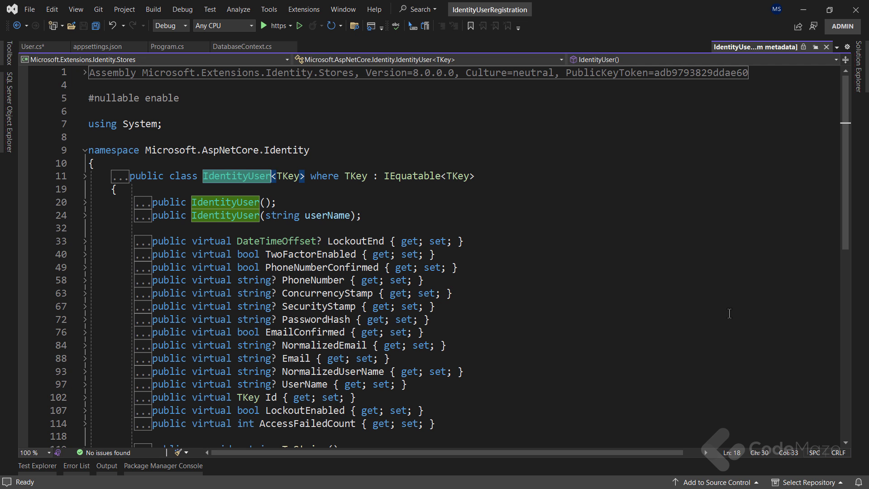
mouse_move(737, 264)
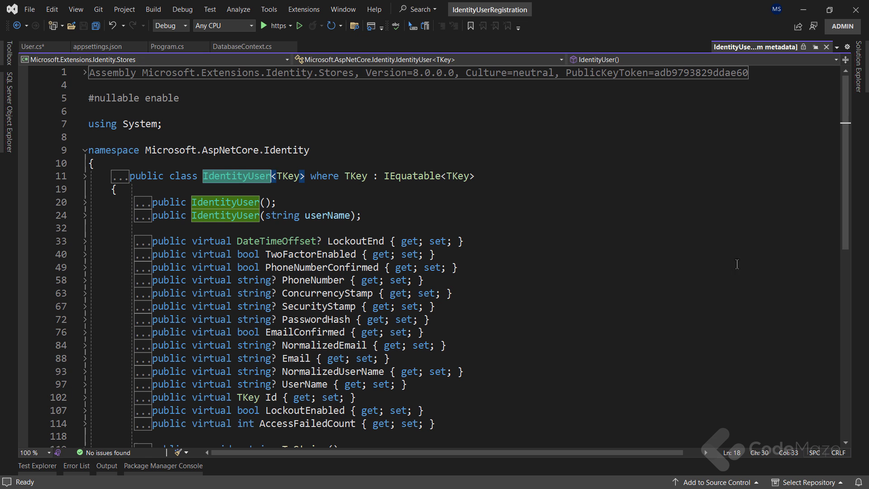
click(33, 47)
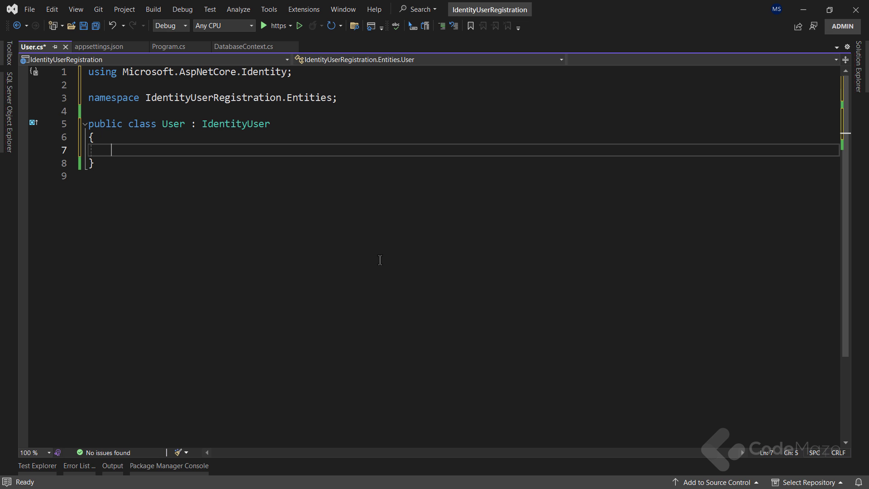
Add string? FirstName and LastName properties to User and save.
text(prop)
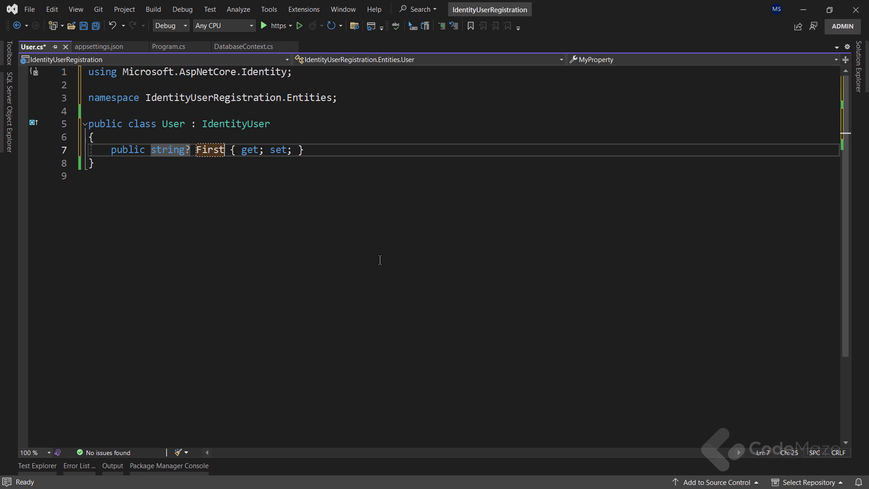
text(pro)
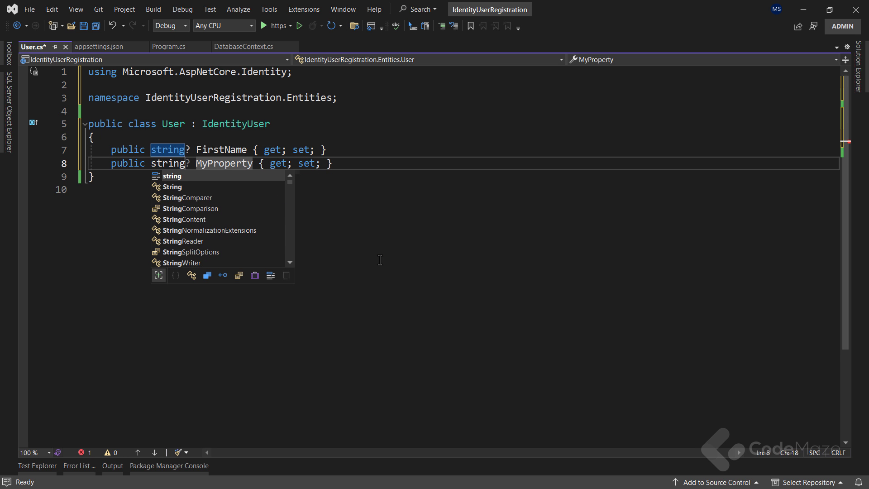
text(Las)
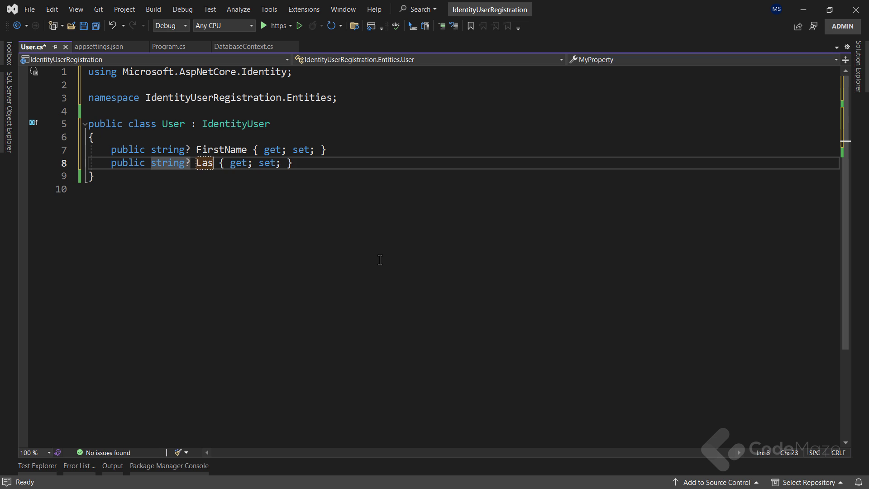
text(tName)
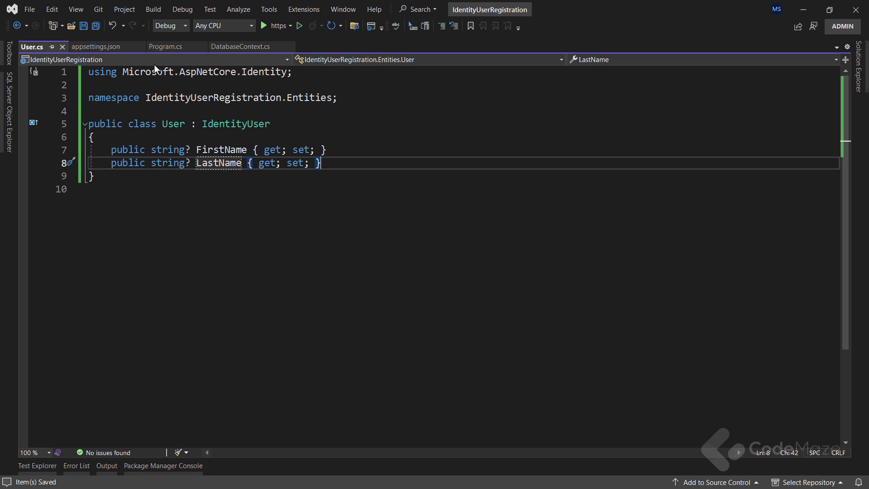
click(240, 46)
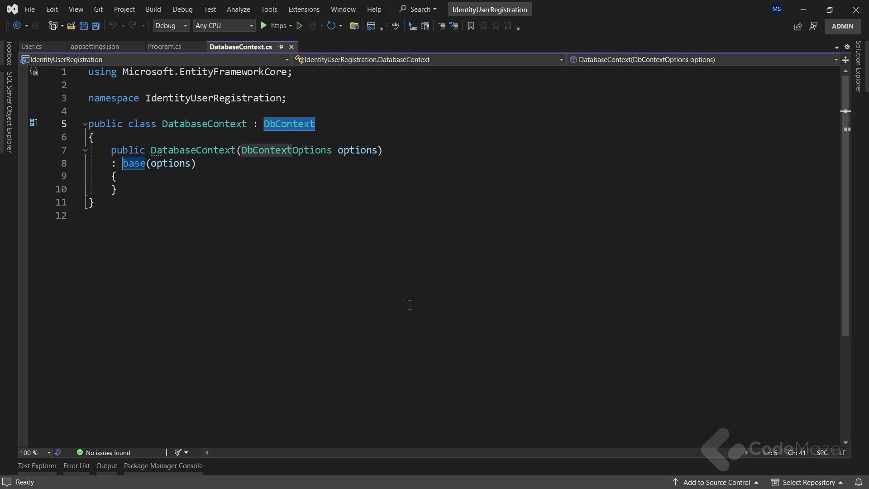
Make DatabaseContext inherit from IdentityDbContext<User>.
text(Identity)
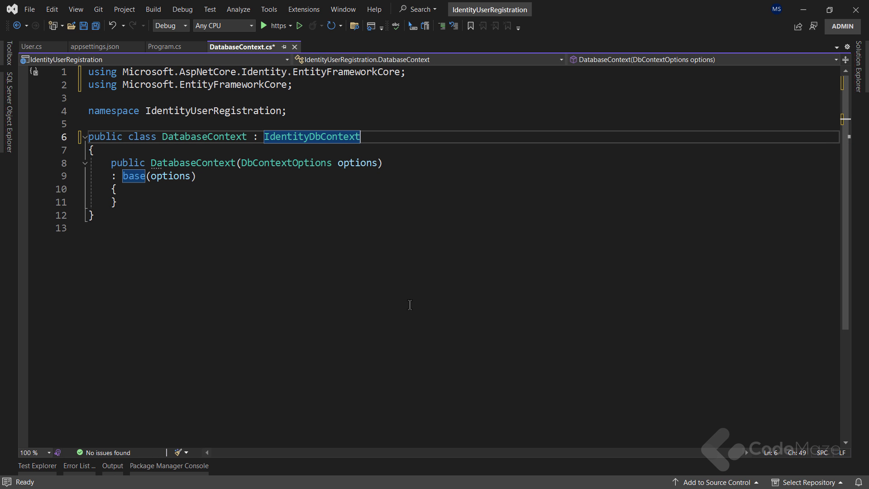
text(<>)
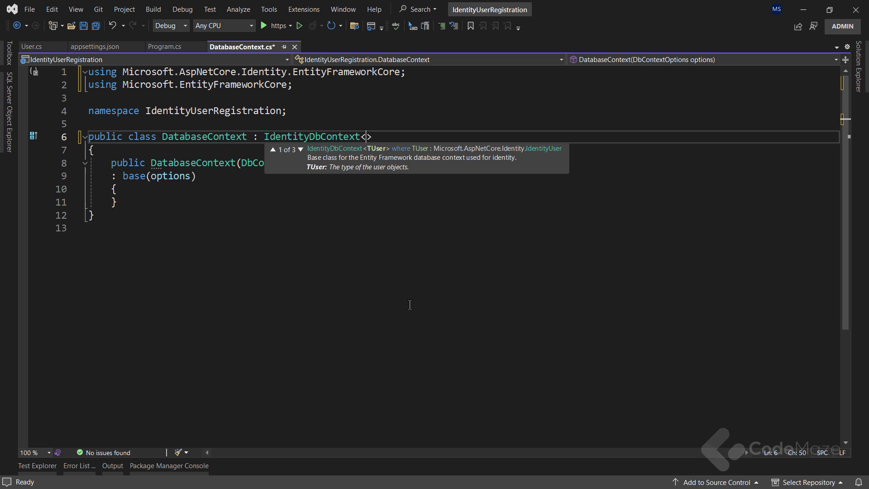
text(User)
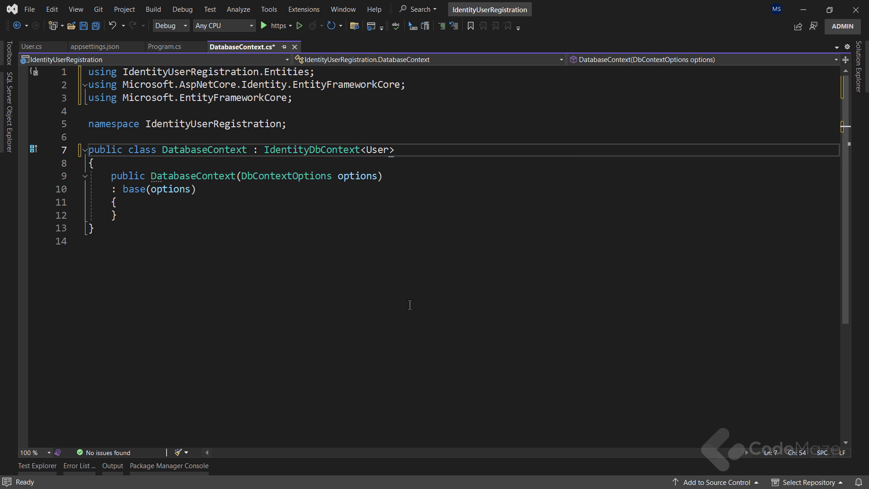
double_click(377, 150)
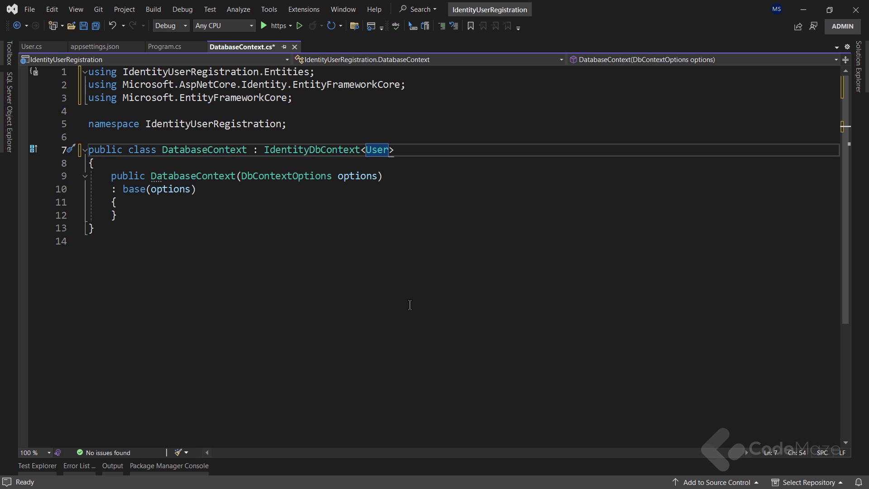
Override OnModelCreating calling the base method, and save DatabaseContext.
click(114, 215)
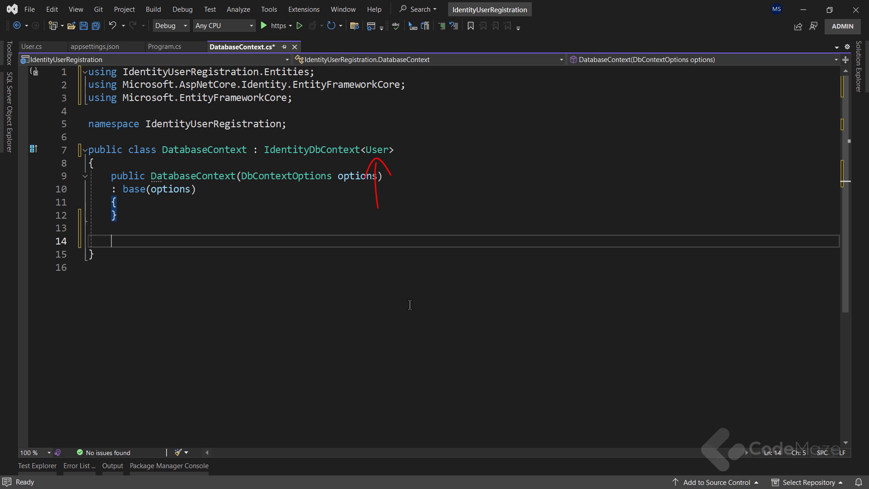
text(override)
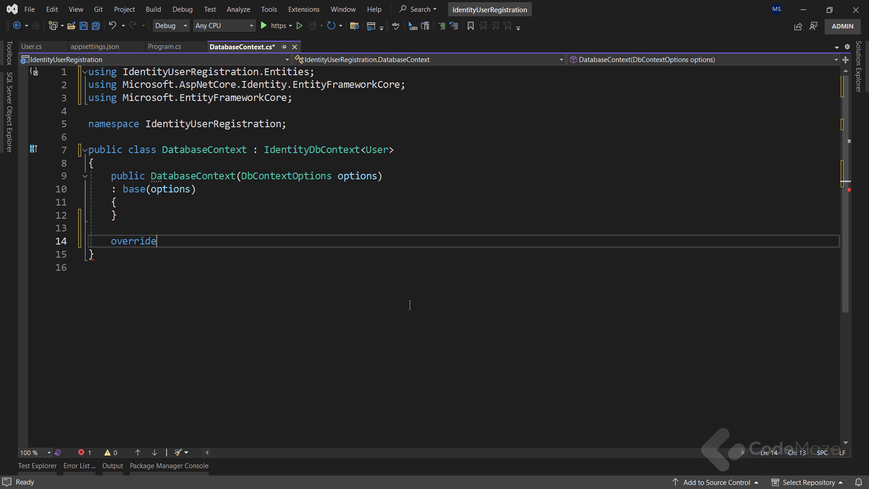
text(onmod)
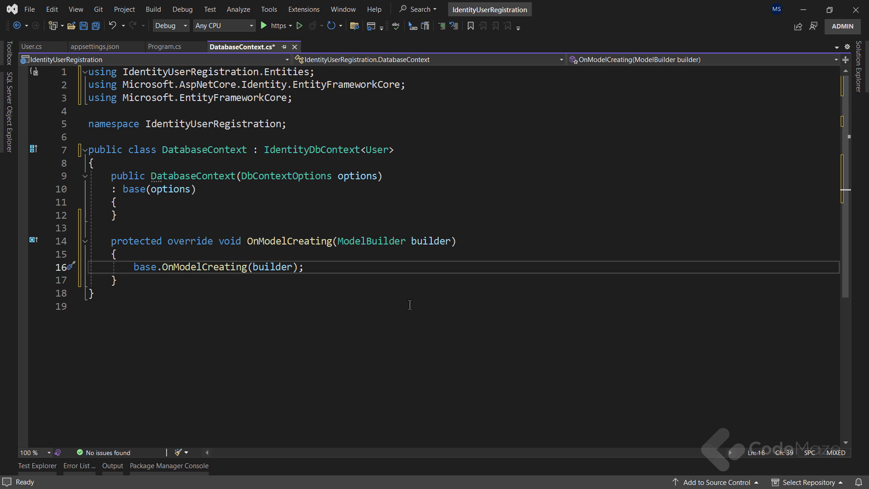
key(ctrl+s)
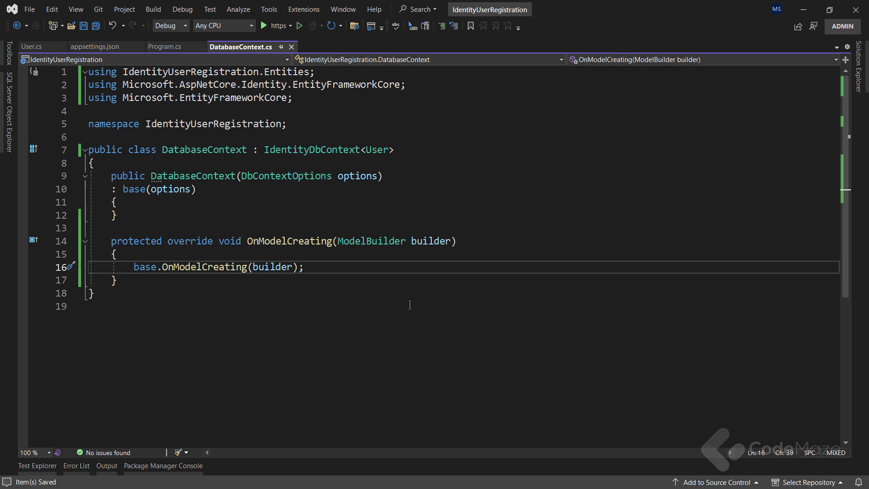
click(165, 46)
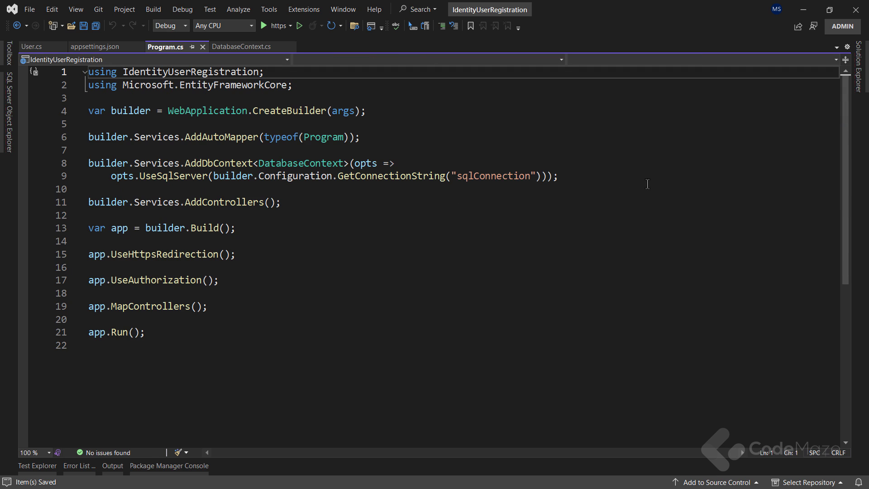
Register AddIdentity<User, IdentityRole>() with AddEntityFrameworkStores<DatabaseContext>() in Program.cs.
key(Return)
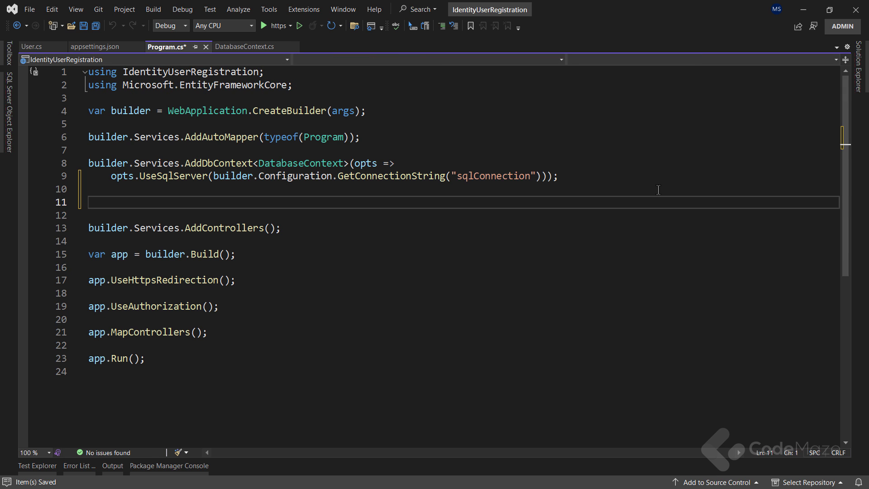
text(builder.se)
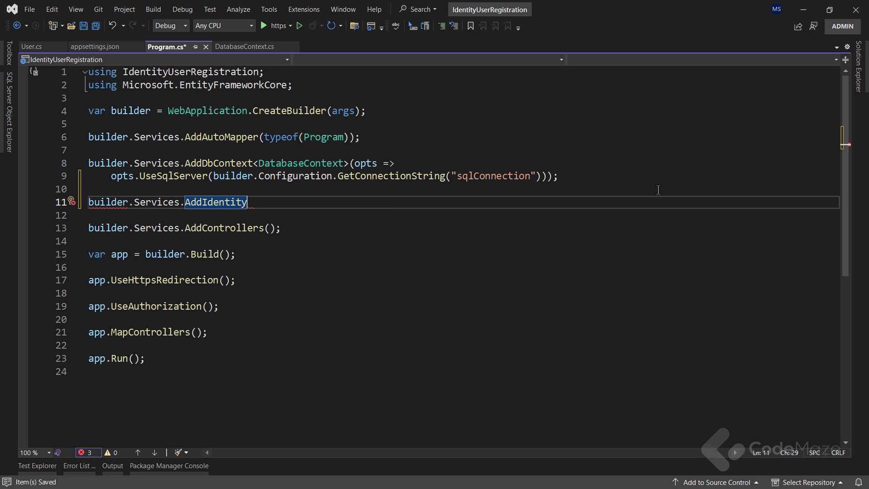
text(<User>)
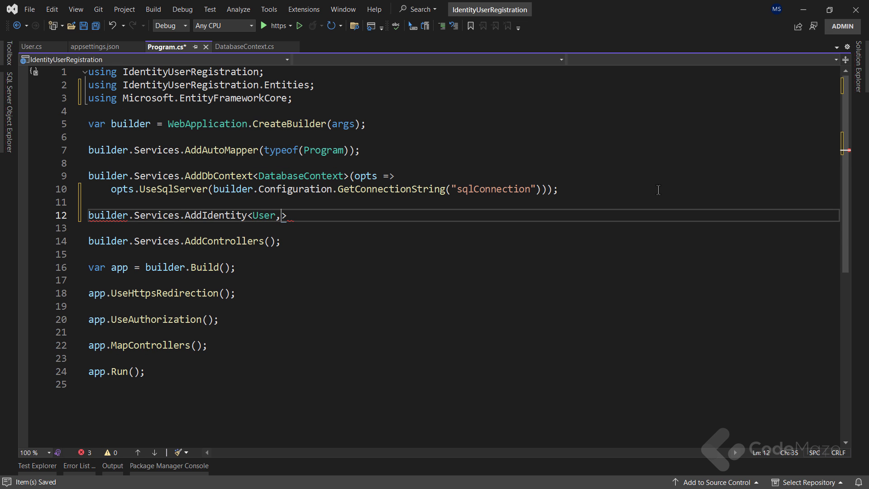
text(IdentityRole)
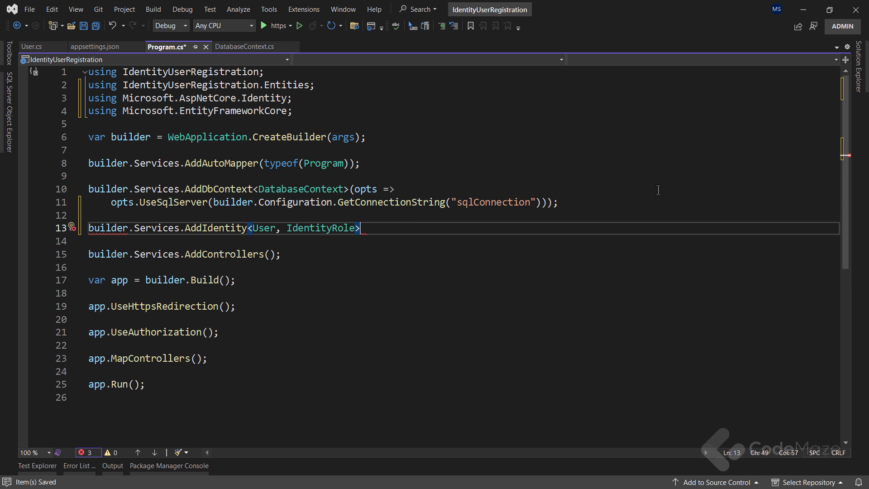
text(())
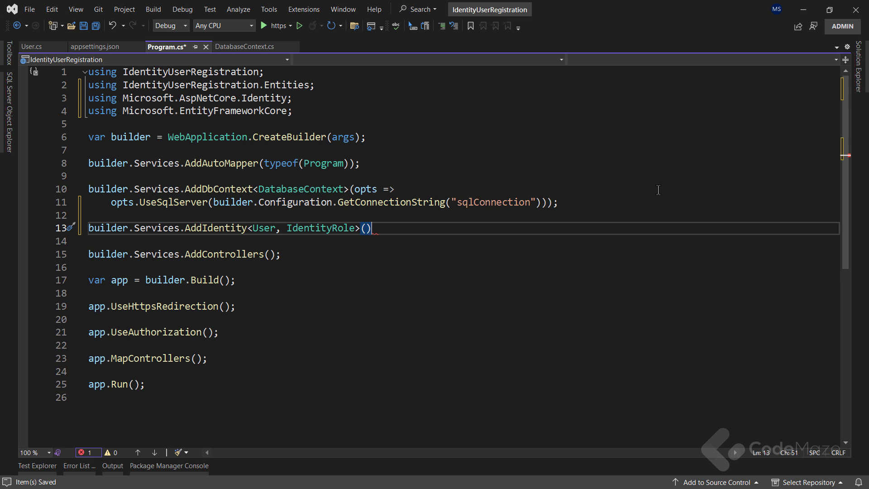
key(Enter)
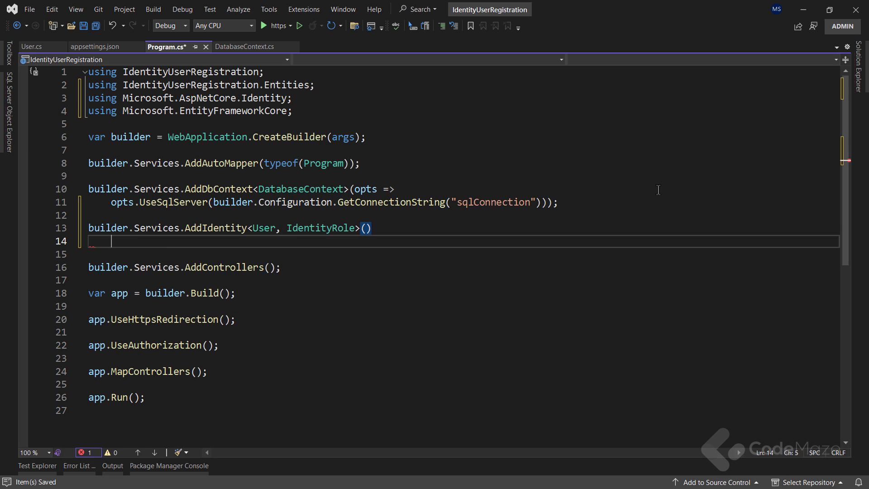
text(.AddEntityFrameworkStores<User>())
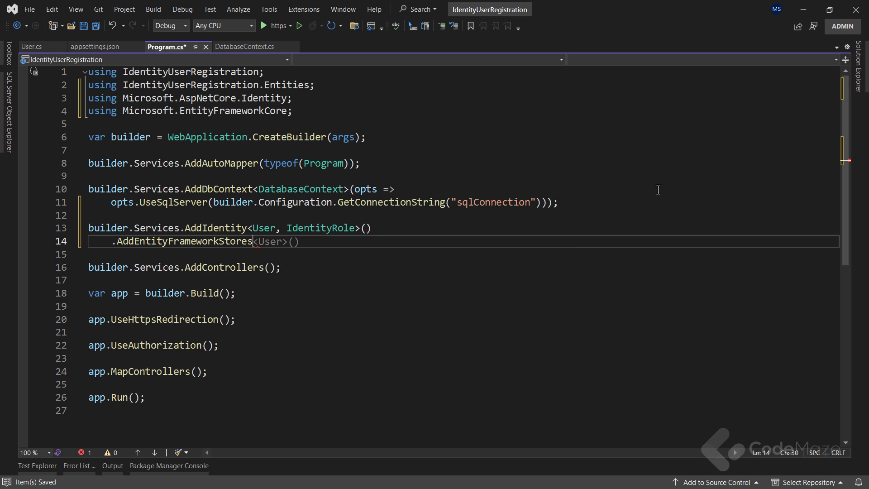
text(DatabaseContext>();)
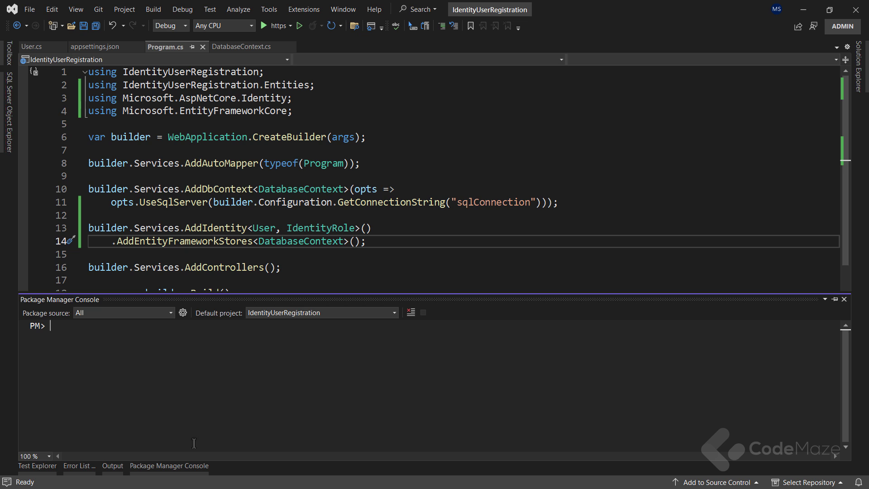
Run Add-Migration IdentityTablesCreation and review the generated migration.
text(Add-Migration)
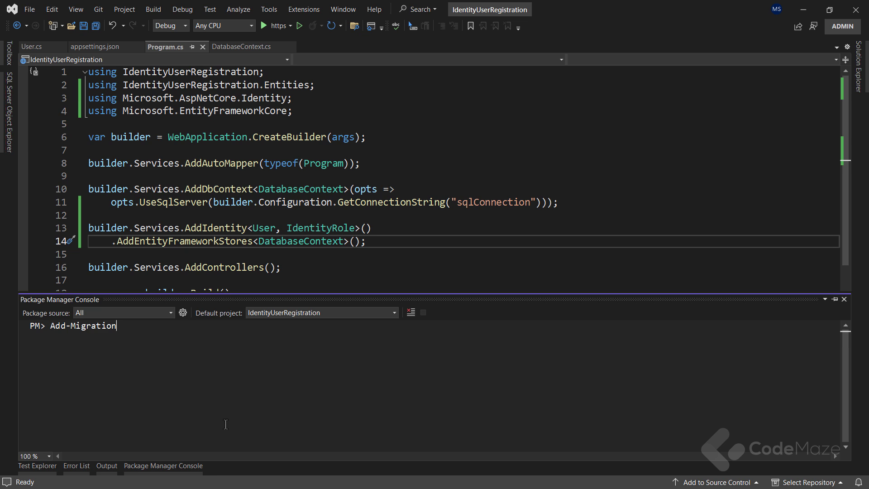
text(IdentityTables)
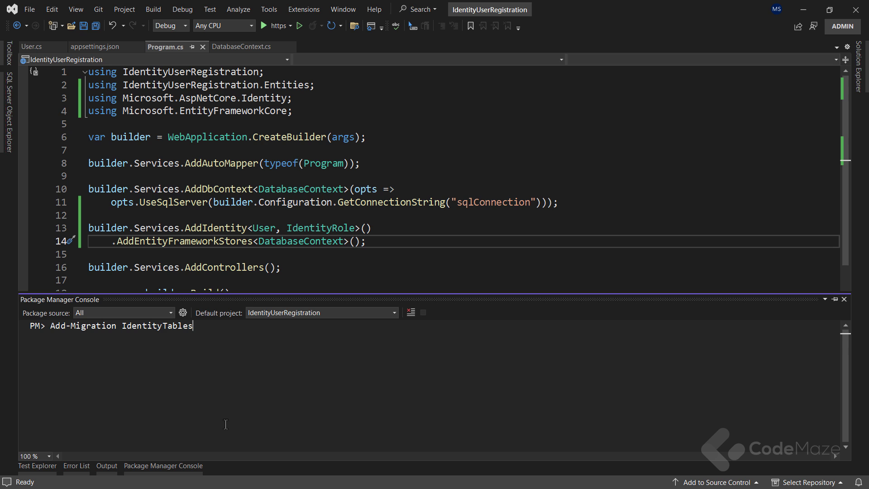
key(Return)
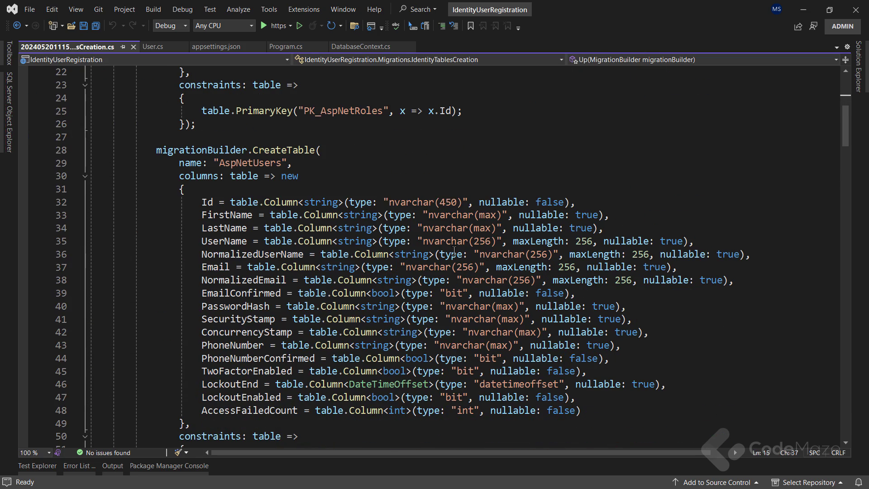
scroll(down, 3)
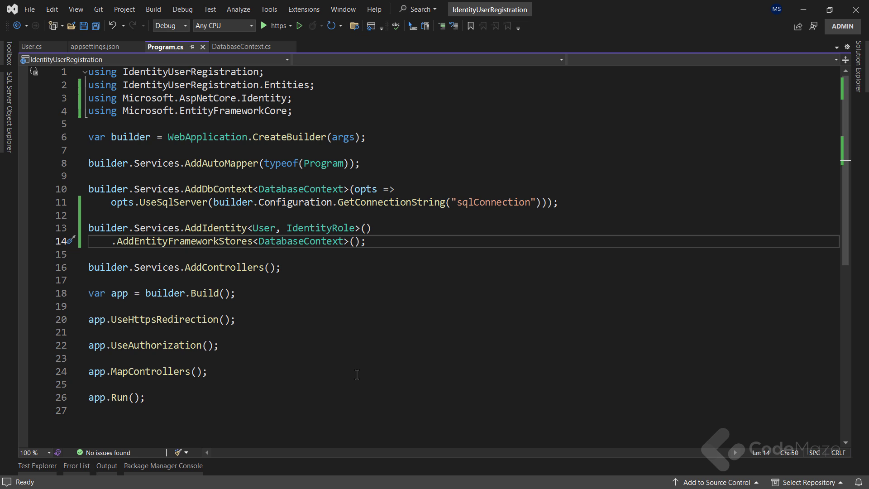
click(365, 240)
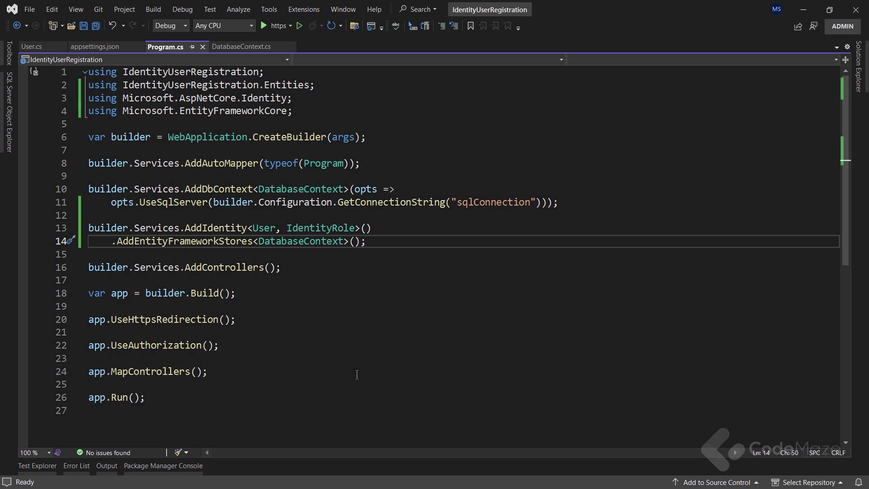
mouse_move(353, 376)
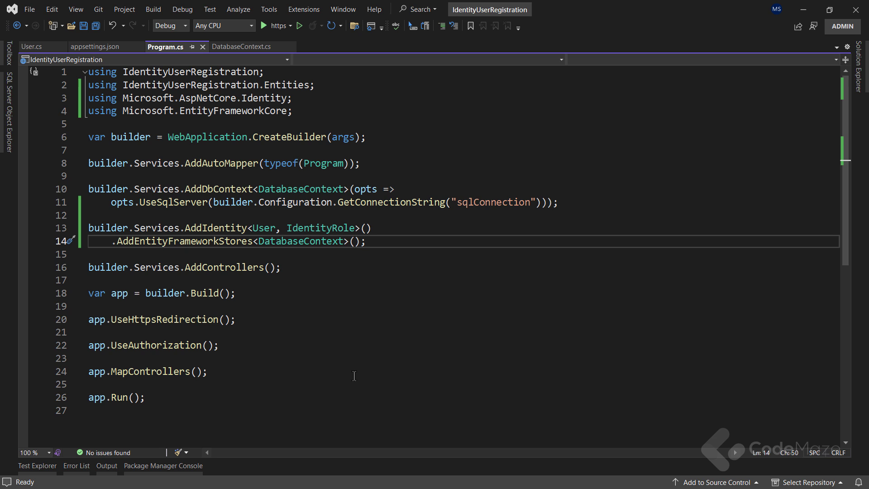
click(860, 71)
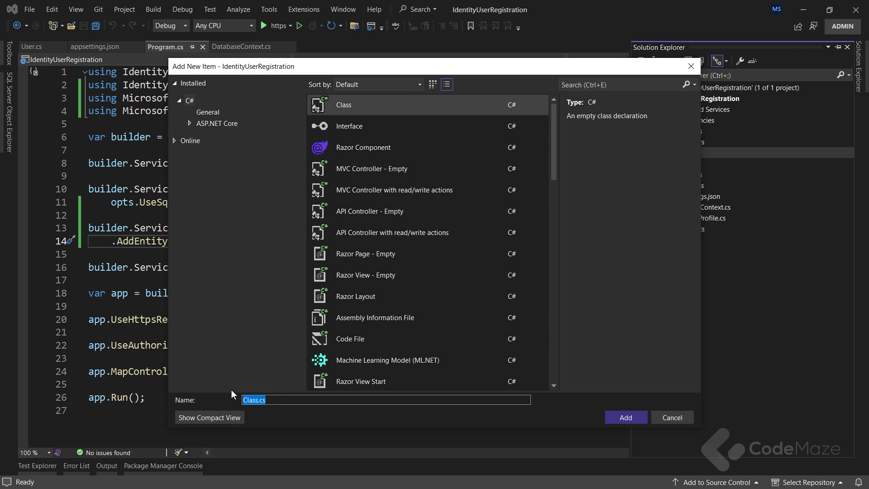
Create the UserForRegistrationDto class in the DTO folder and save it.
text(UserForRegistrationDt)
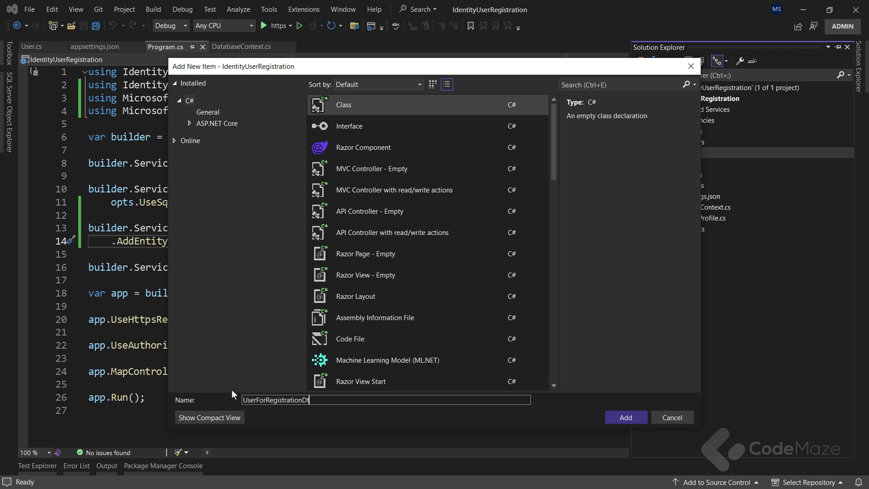
click(625, 417)
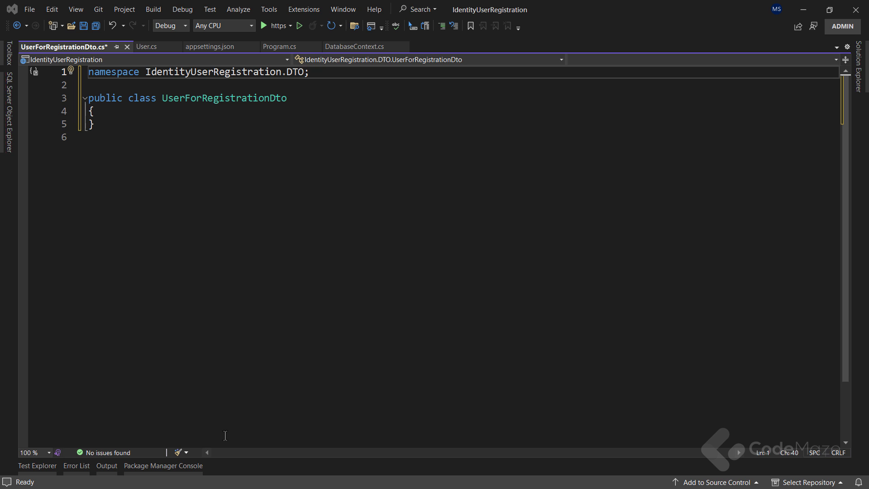
mouse_move(240, 404)
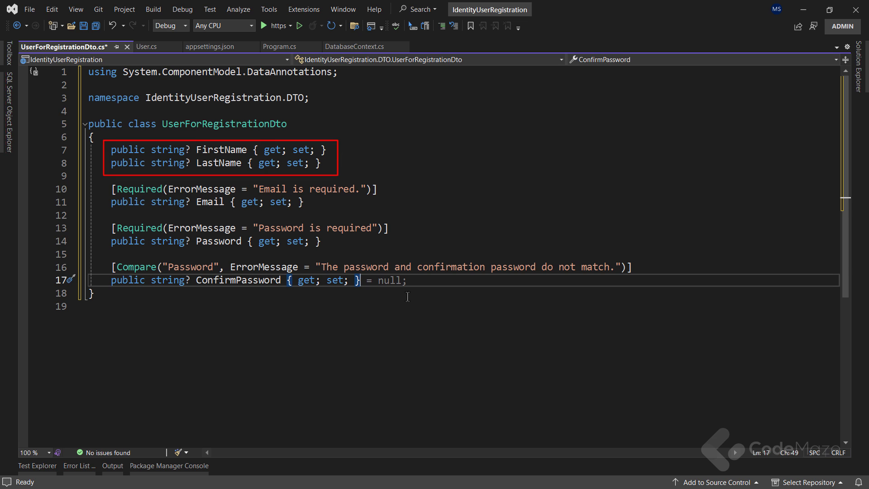
key(ctrl+s)
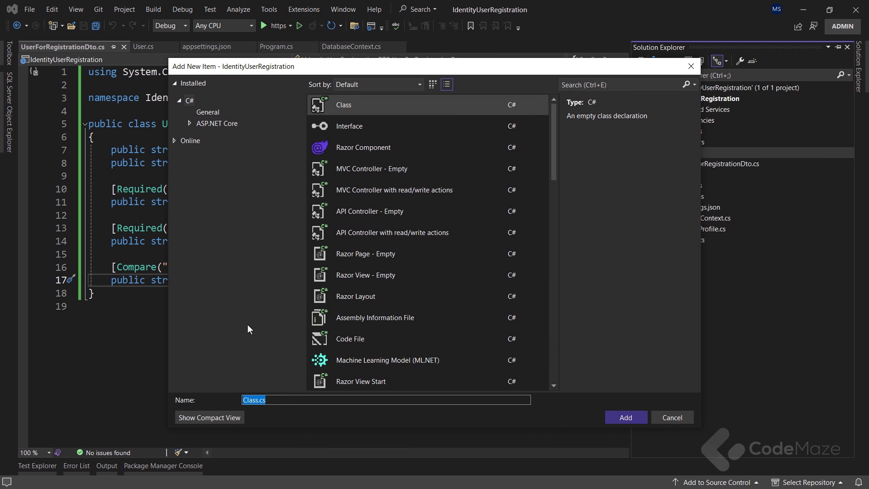
Create RegistrationResponseDto with a public bool IsSuccessful property.
text(RegistrationRespo)
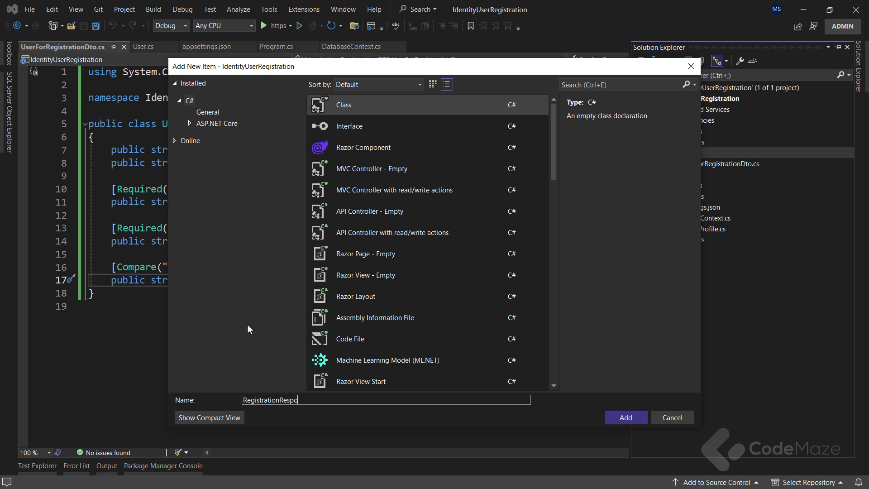
text(nseDto)
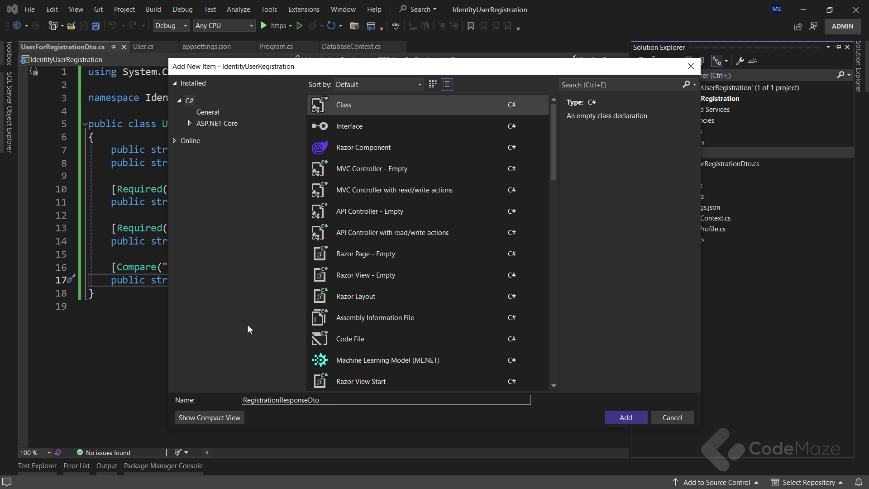
click(625, 416)
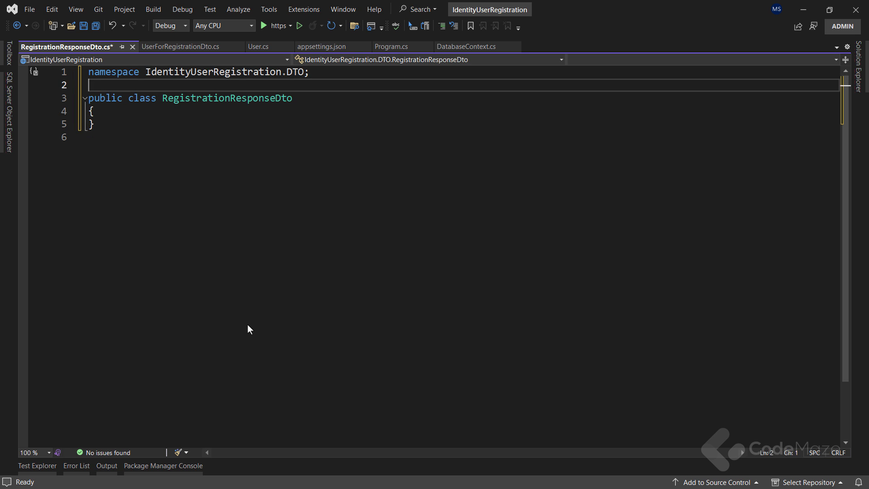
text(prop)
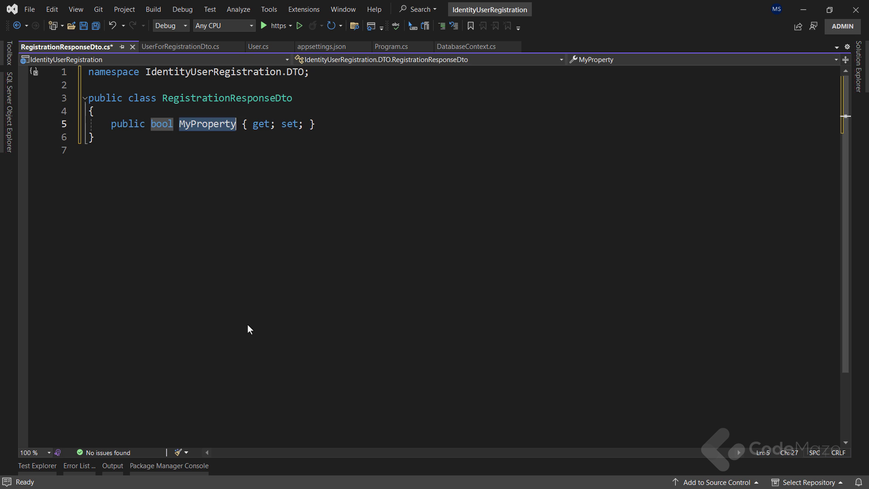
text(IsSuccessful)
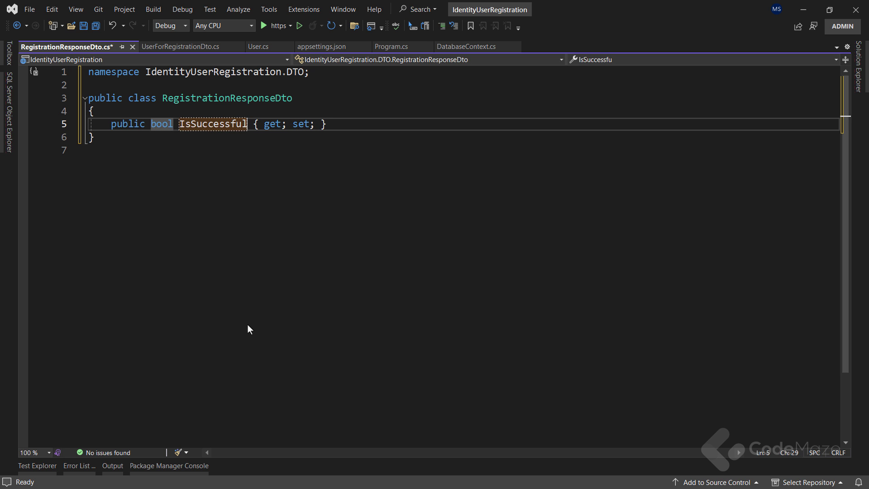
text(Registration)
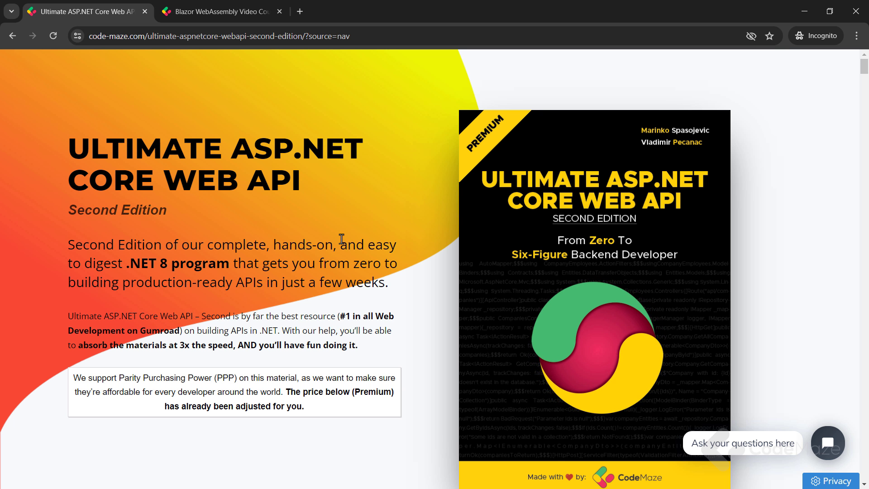
Skim the Web API book page, then scroll through the Blazor WebAssembly course lessons.
scroll(down, 3)
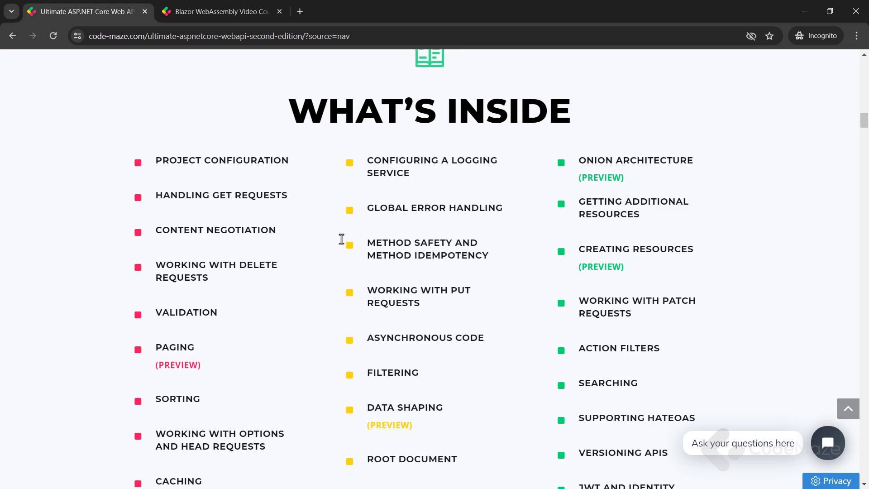
scroll(down, 3)
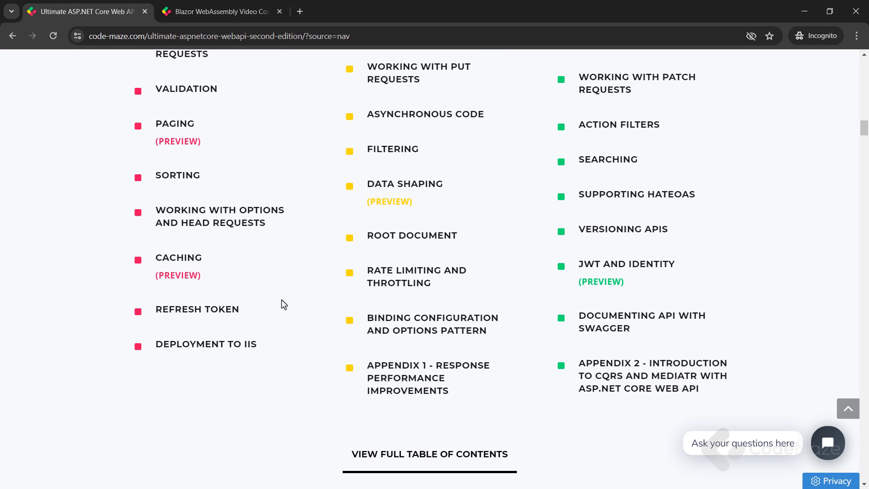
scroll(up, 3)
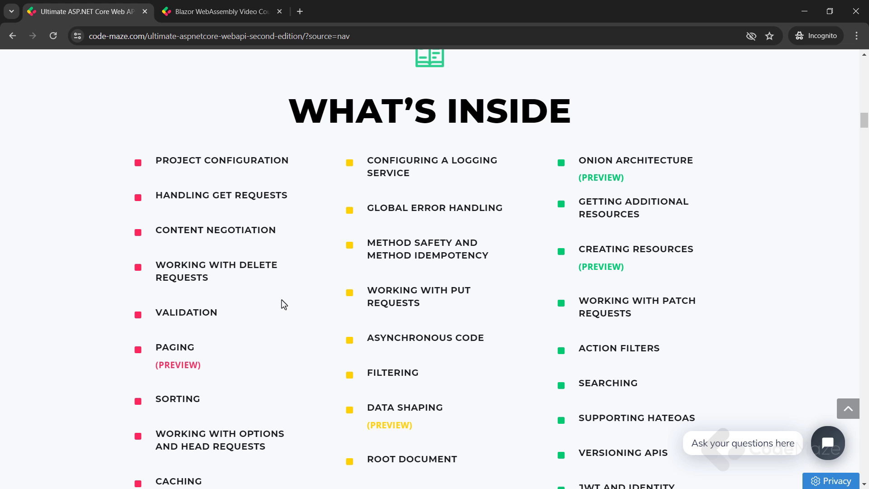
click(216, 11)
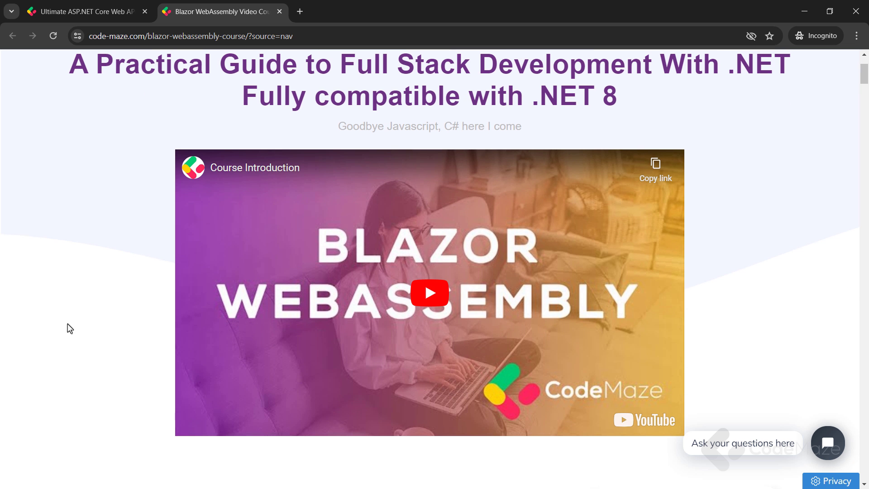
scroll(down, 3)
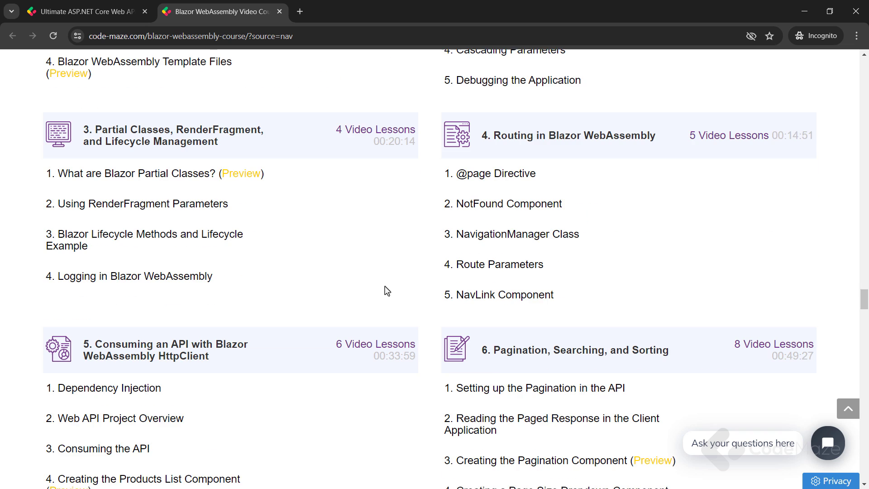
scroll(down, 3)
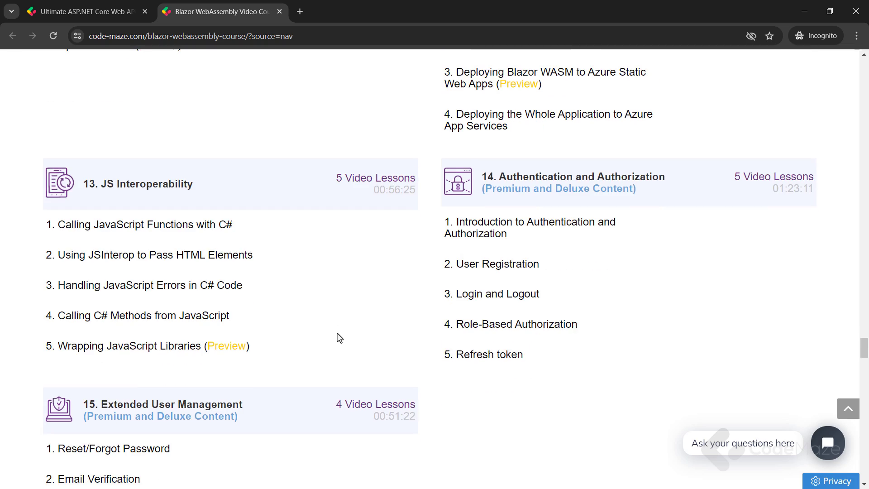
scroll(down, 3)
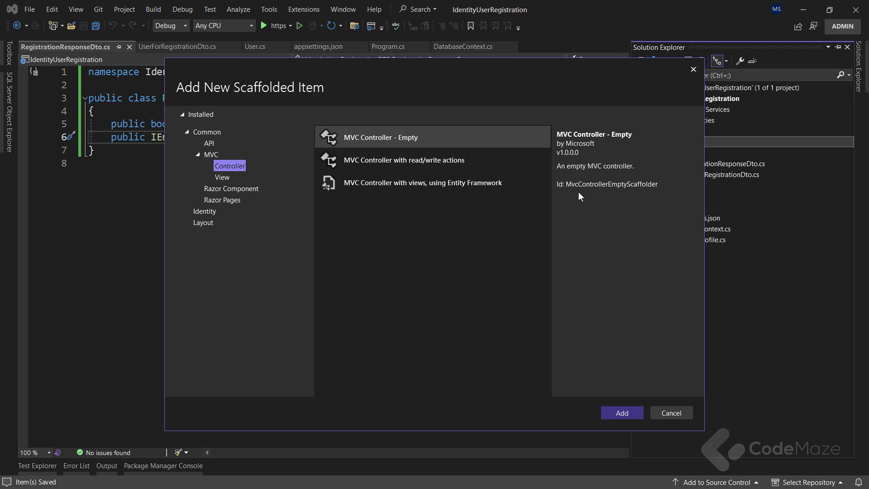
Add an empty API controller named AccountsController.cs and select its route placeholder.
click(208, 143)
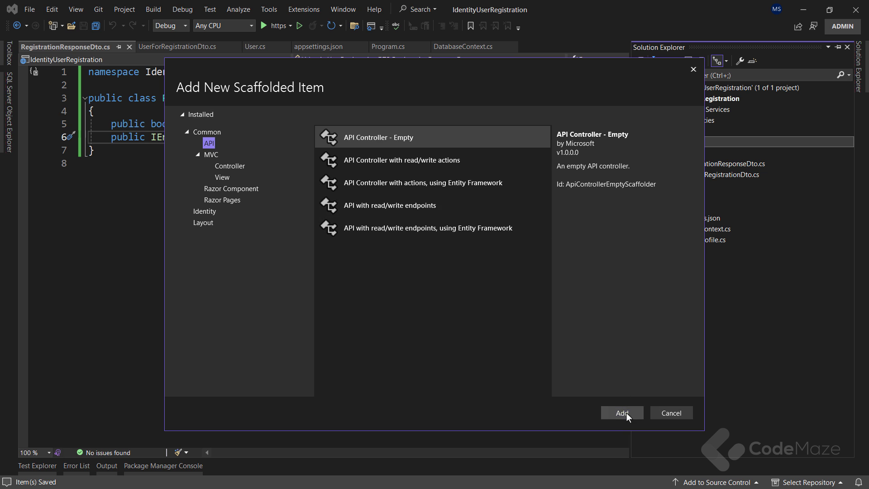
click(620, 412)
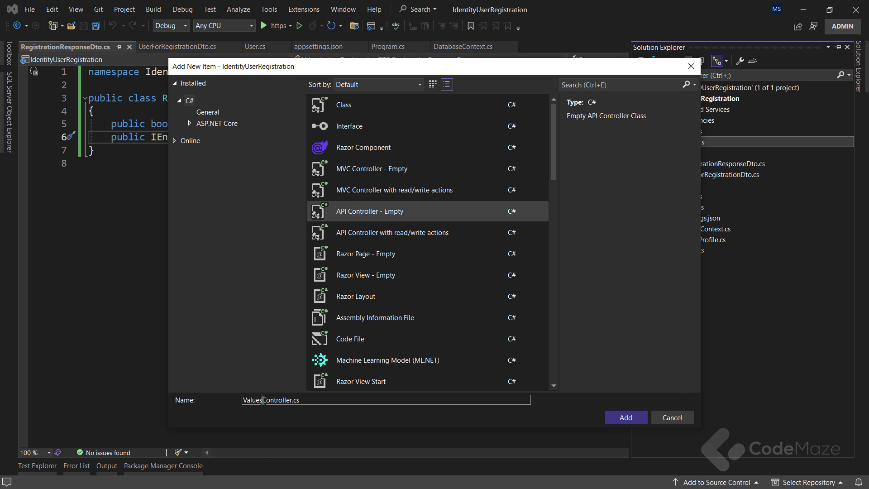
click(624, 417)
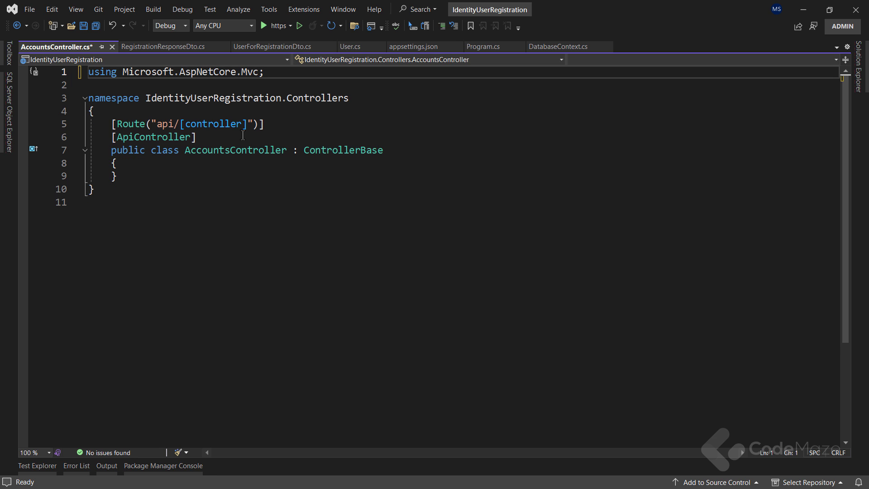
double_click(212, 123)
text(accounts)
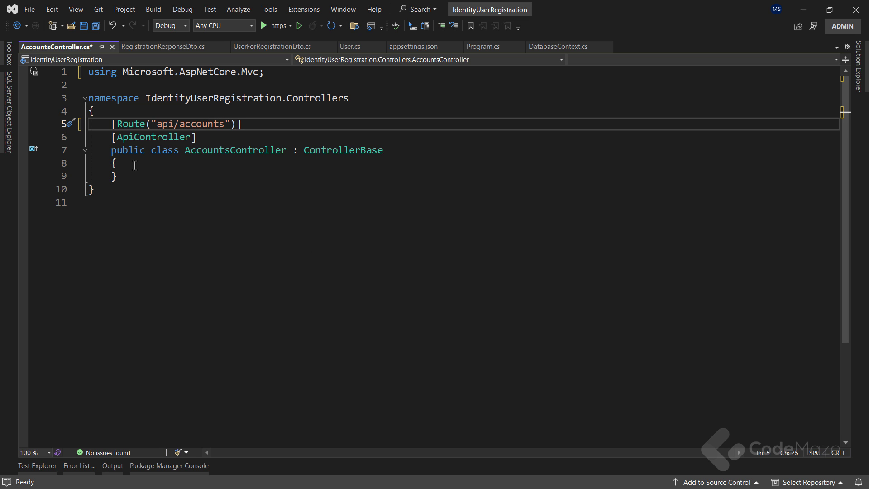
Route the controller to api/accounts and add readonly UserManager<User> and IMapper fields.
text([HttpGet])
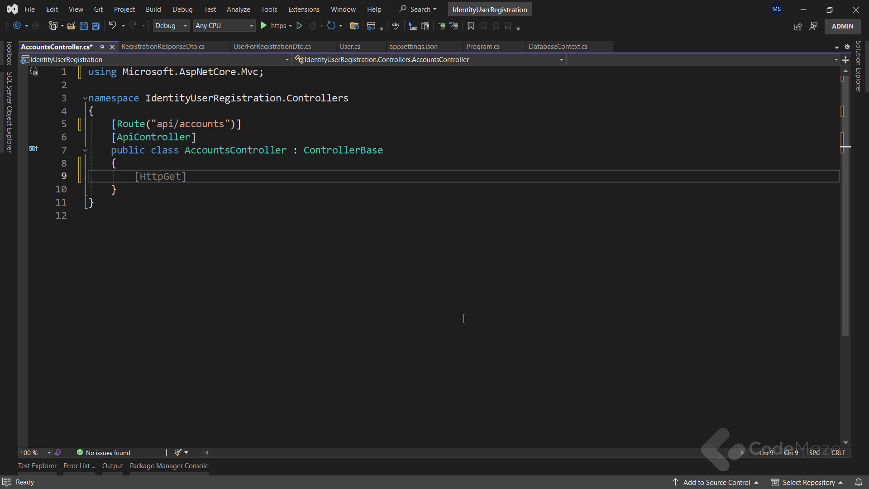
text(private readonly UserManager<>)
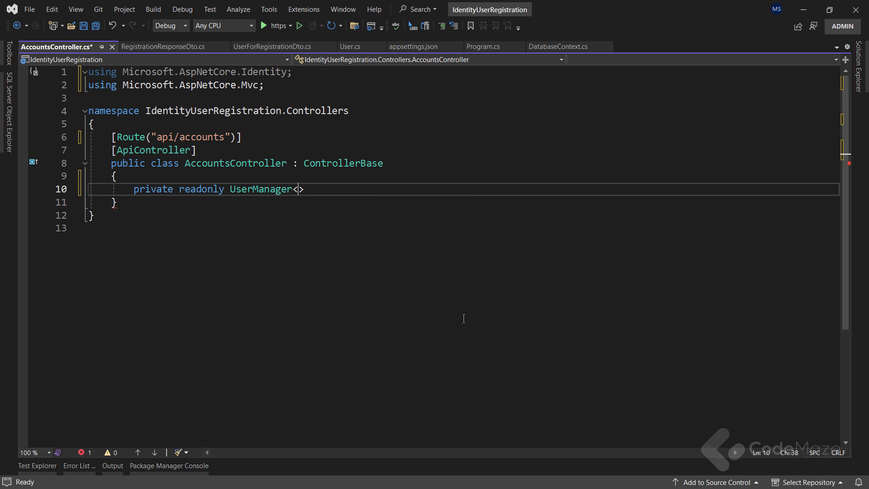
text(User)
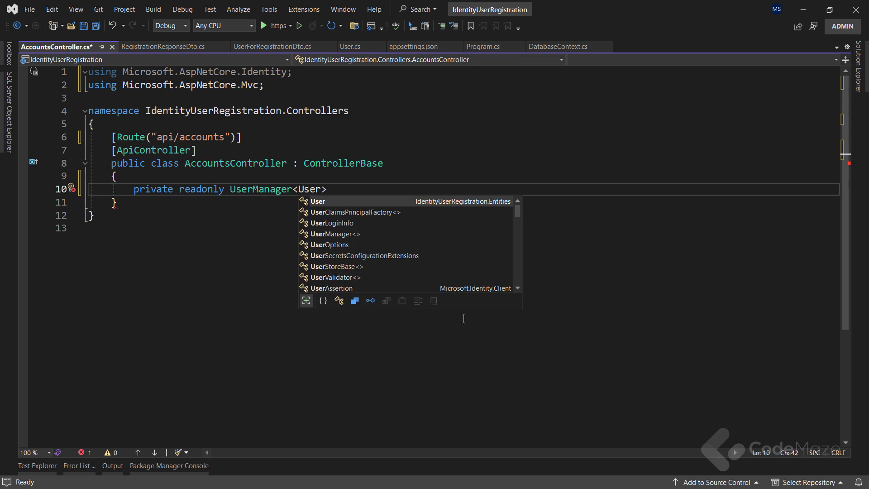
text(_userManager;)
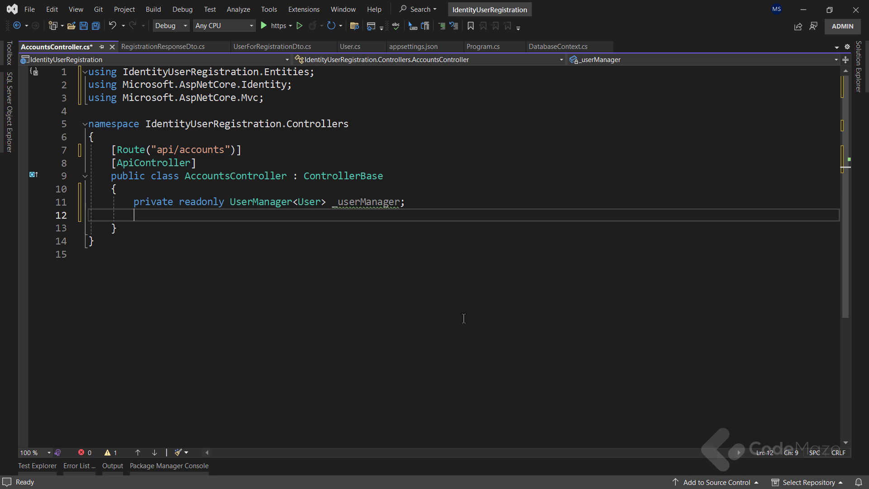
text(private readonly SignInManager<User> _)
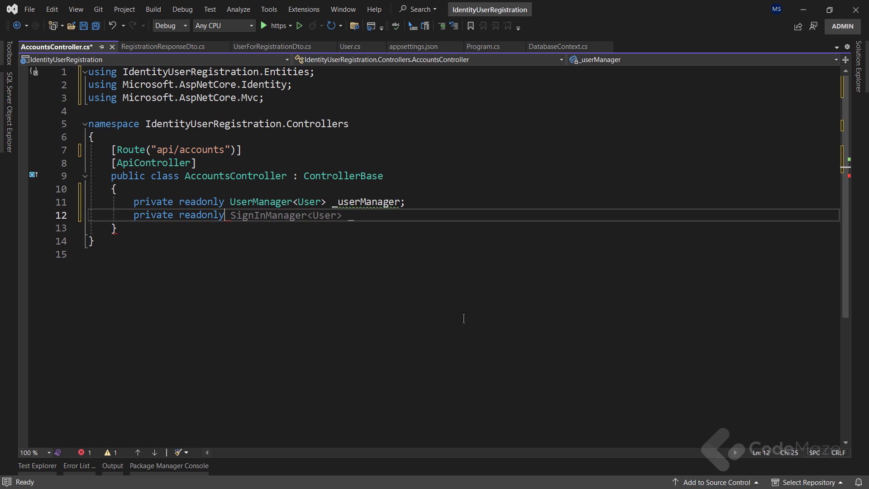
text(IMapper _mapper;)
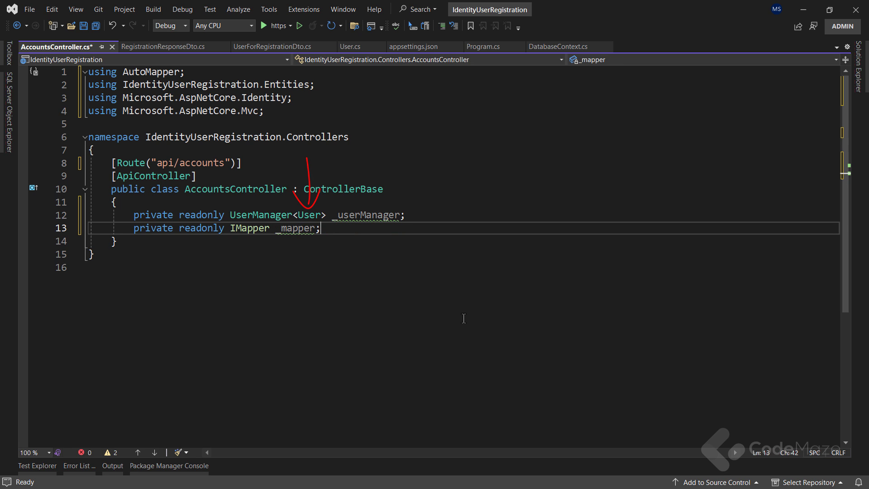
Write a constructor injecting UserManager<User> and IMapper into the fields, then save.
text(cto)
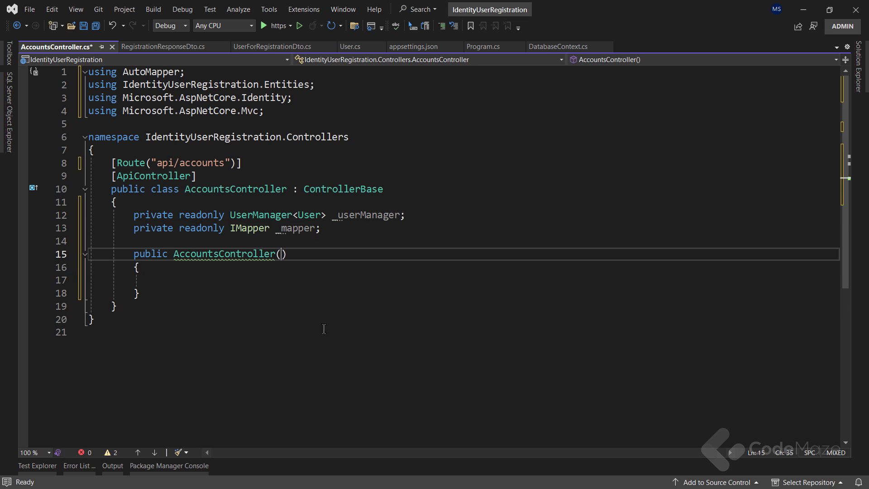
text(UserManager)
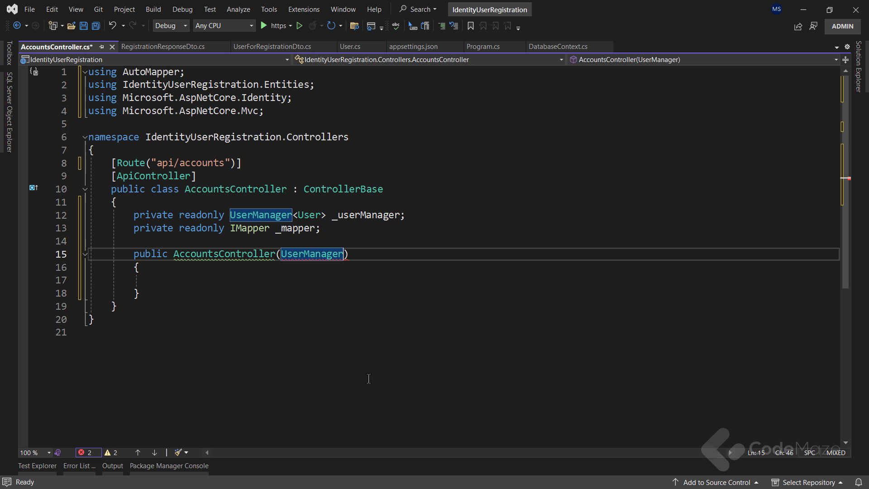
text(<User>)
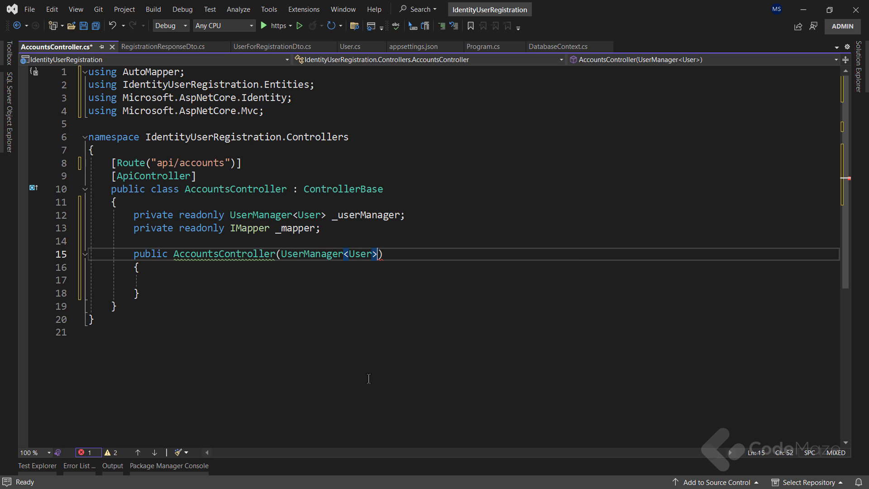
text(userManager, IMapper mapper)
click(463, 280)
text(_mapper = mapper;)
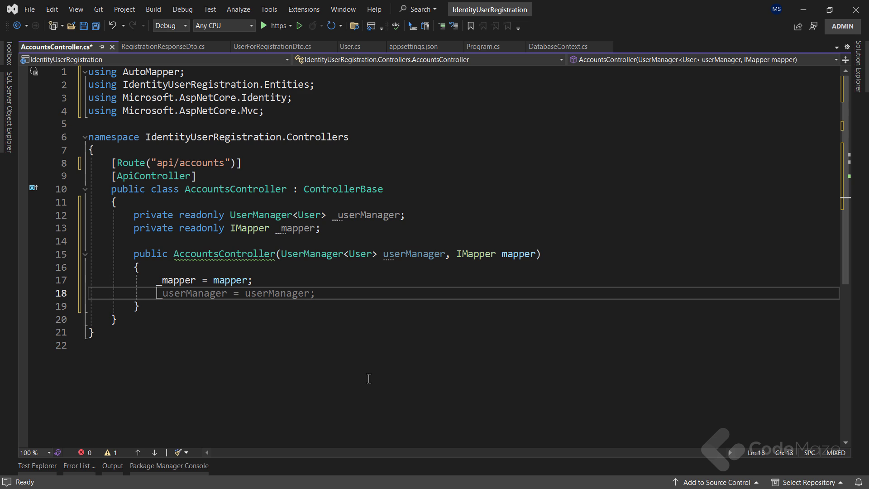
key(ctrl+s)
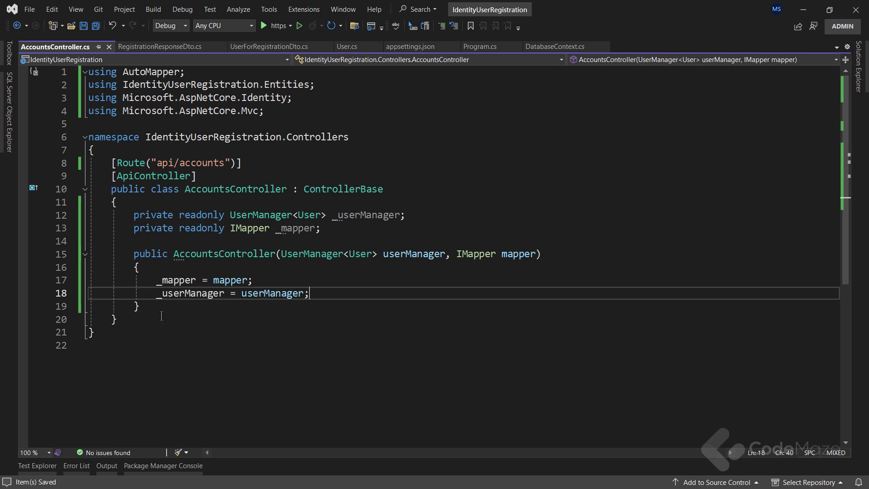
Add a POST 'register' async RegisterUser action taking a [FromBody] UserForRegistrationDto.
text(public IActionResult Index() {)
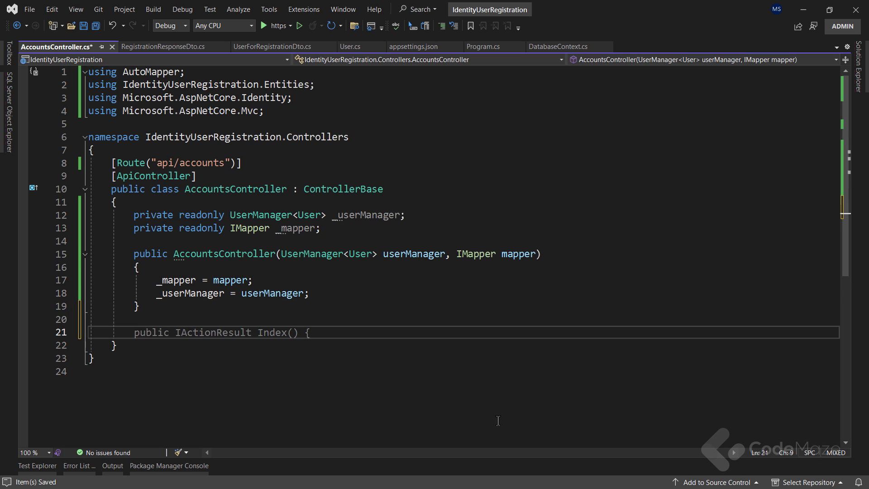
text([HttpGet])
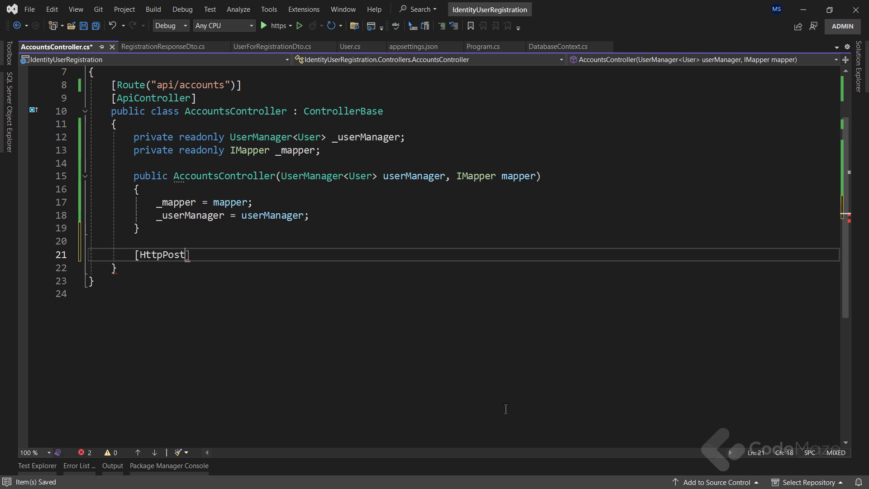
text((""))
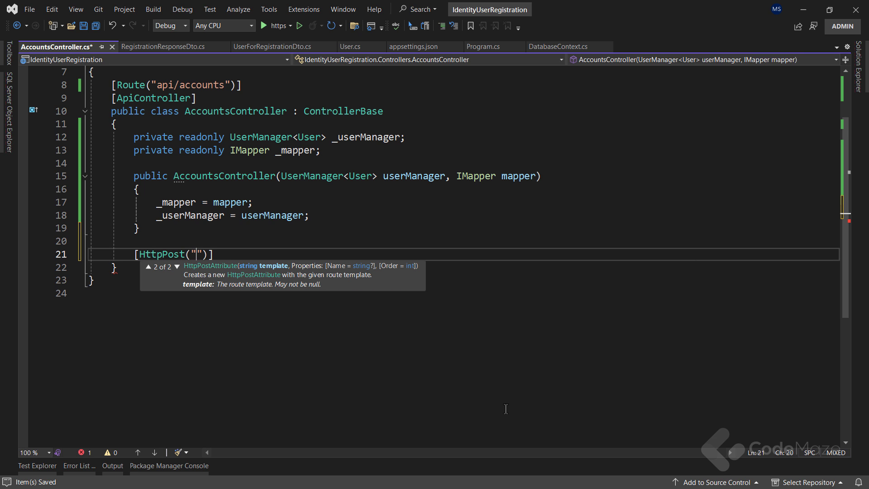
text(register)
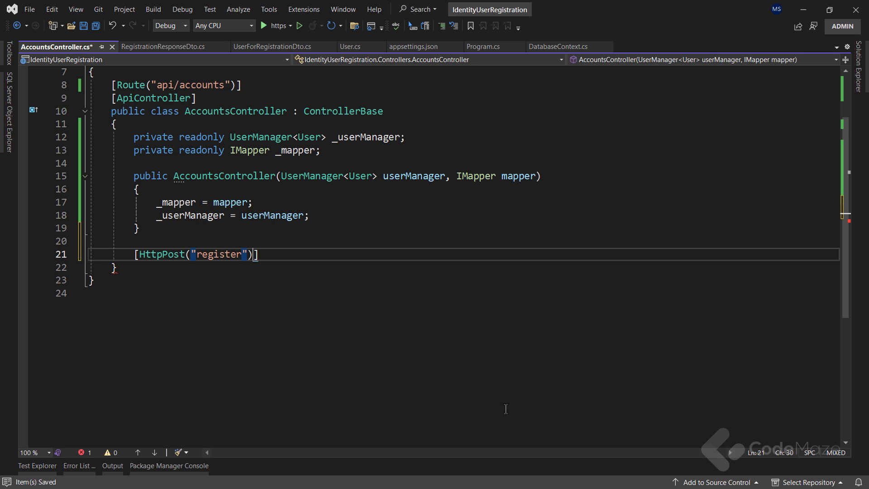
key(Return)
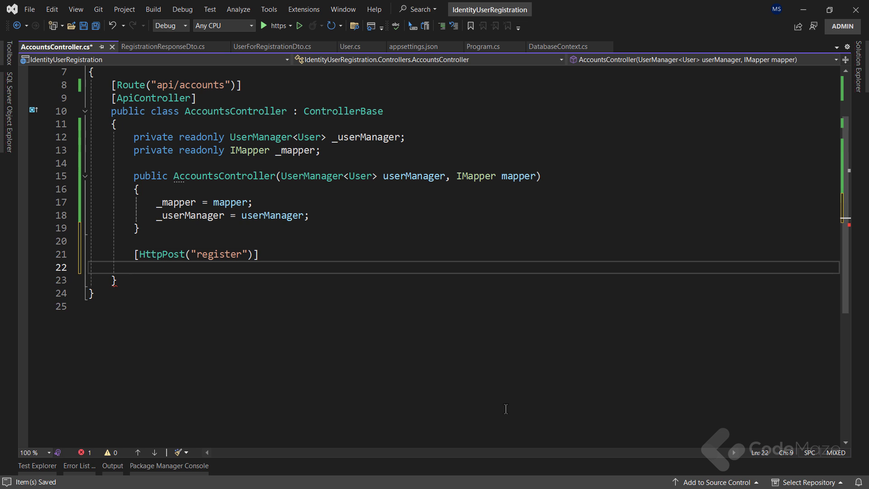
text(public async Task<>)
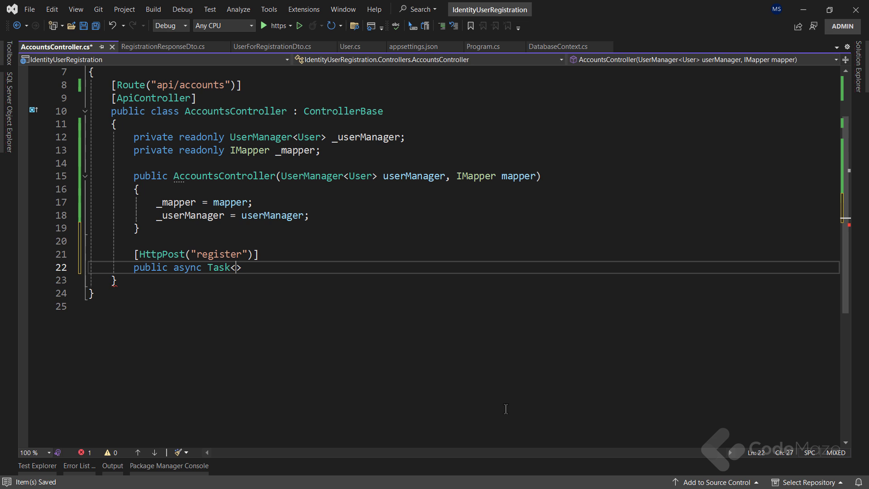
text(IActionResult)
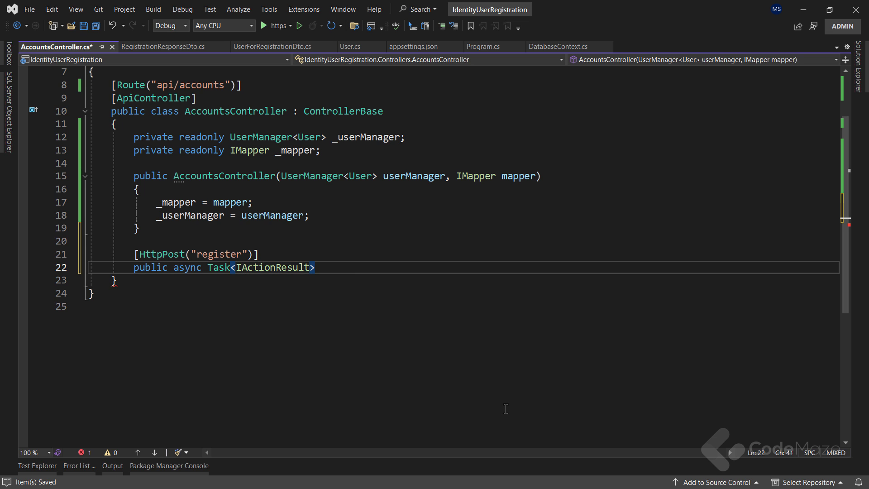
text(RegisterUser()
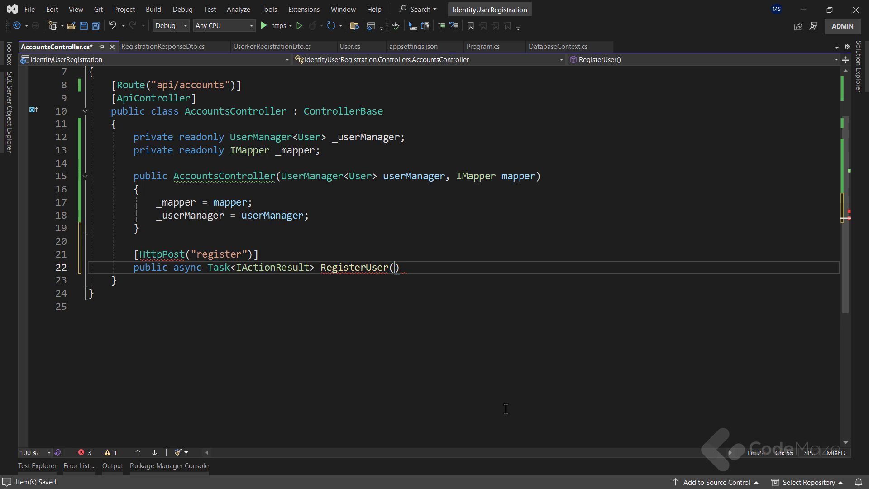
text([FromBody])
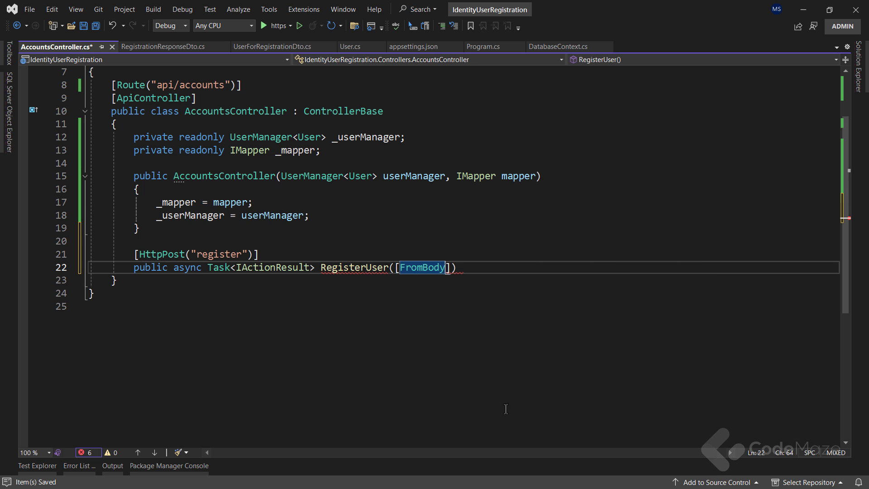
text(UserForRegistrationDto)
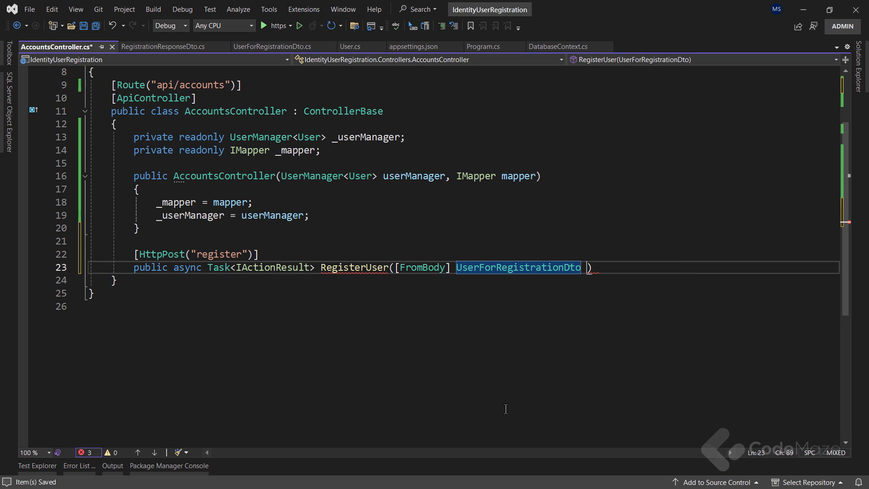
text(userForRegistration)
text(return)
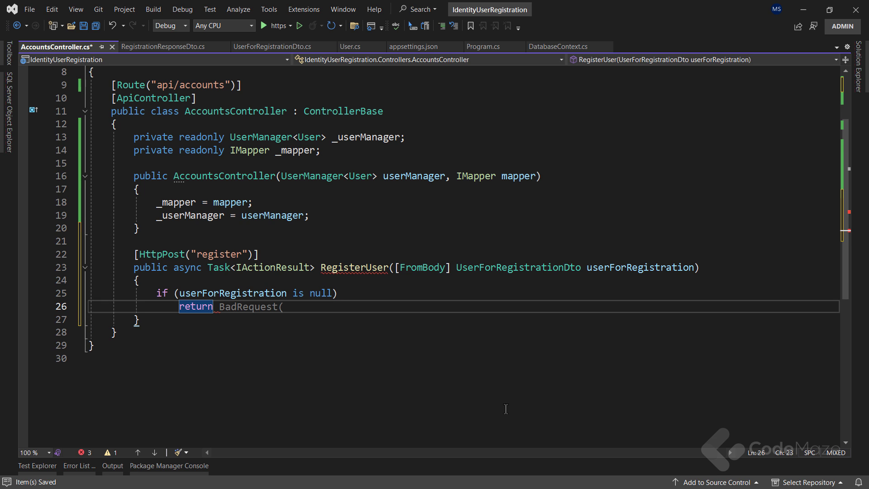
text())
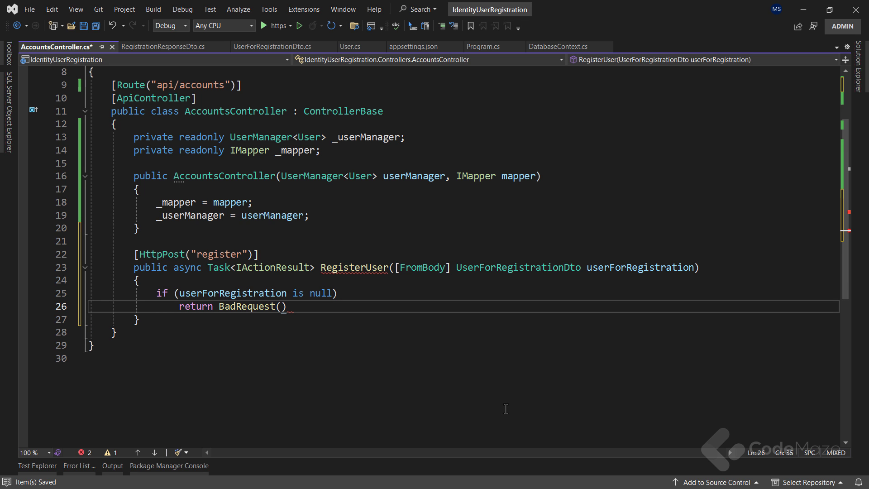
text(;)
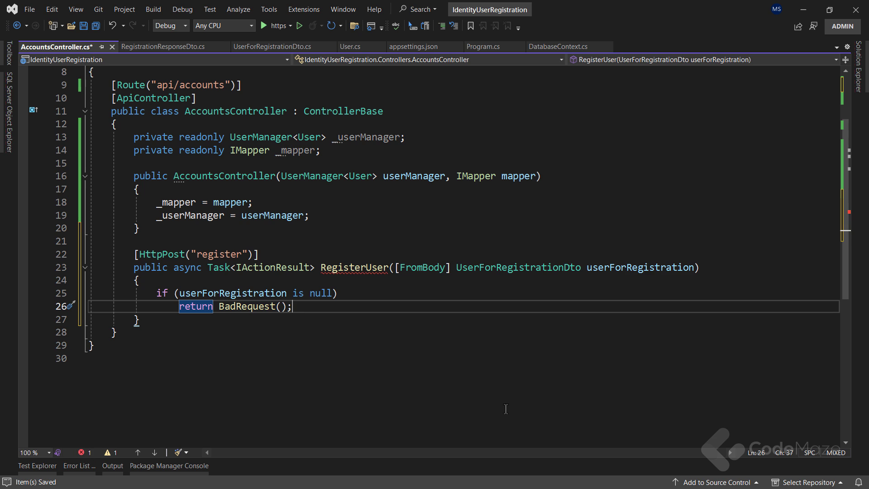
Map the DTO to User, call CreateAsync with the password, and view IdentityError's definition.
text(var)
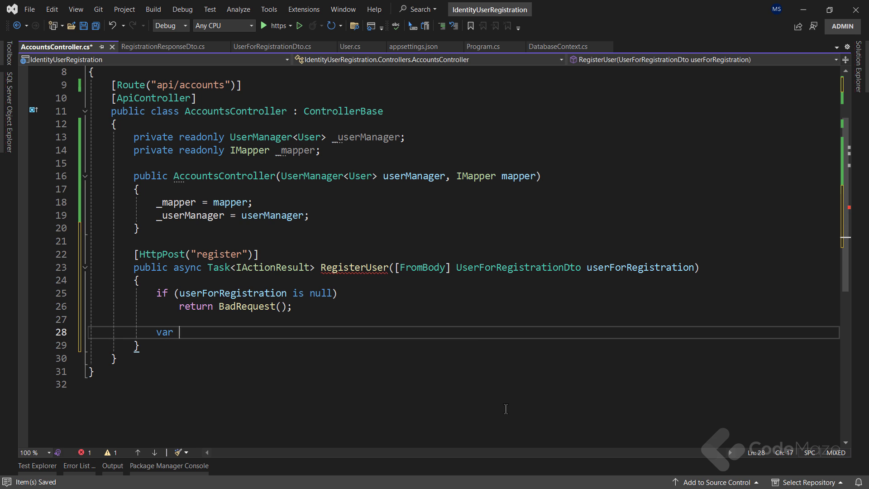
text(user =)
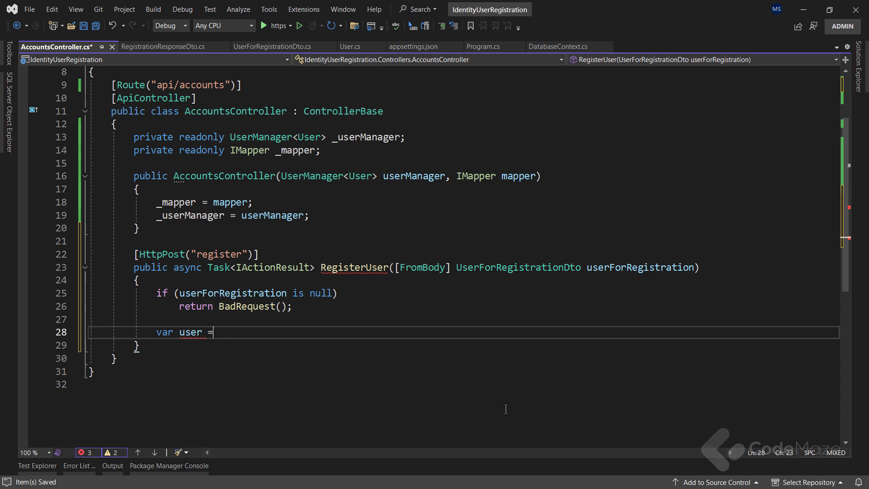
text(_mapper.Map<User>(userForRegistration);)
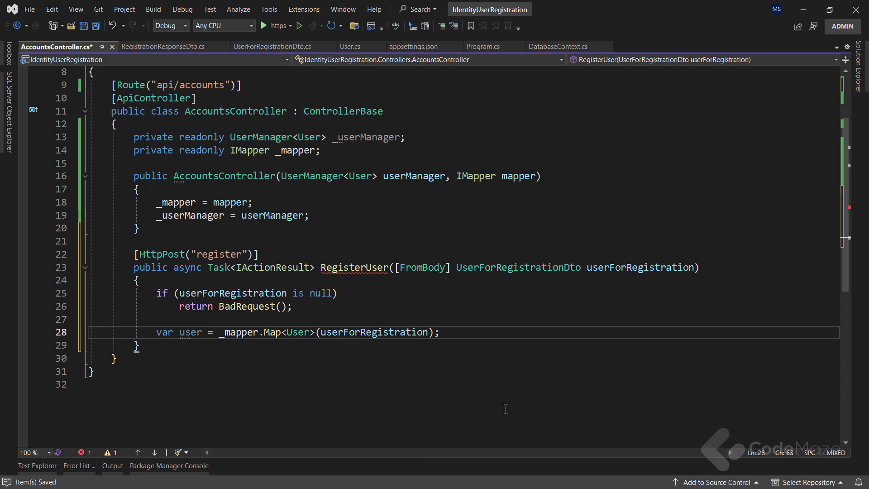
key(enter)
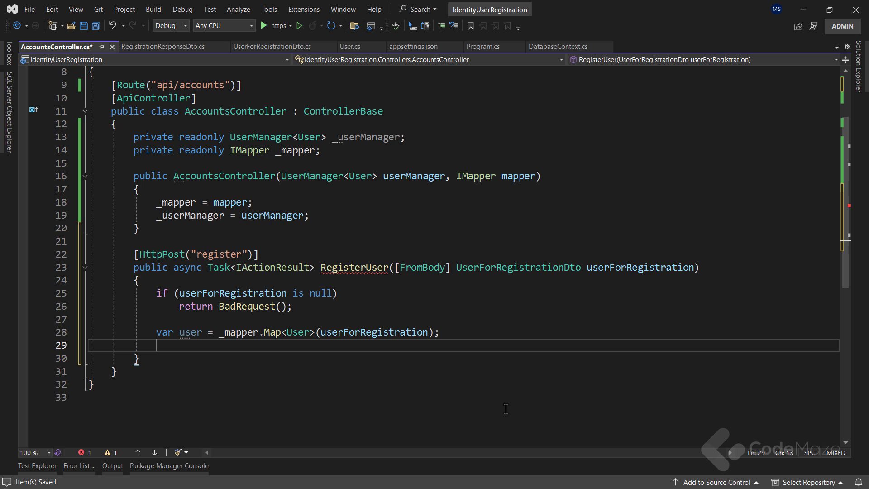
text(var result)
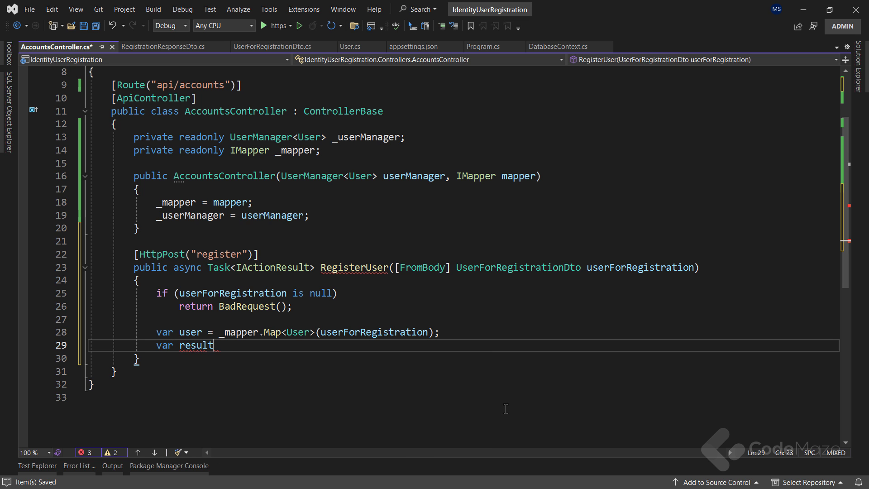
text(= await _userManager.CreateAsync();)
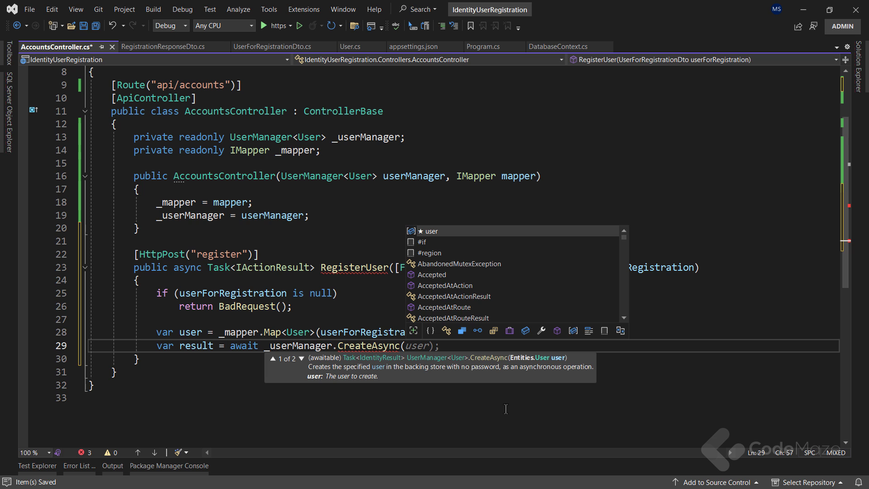
text(,)
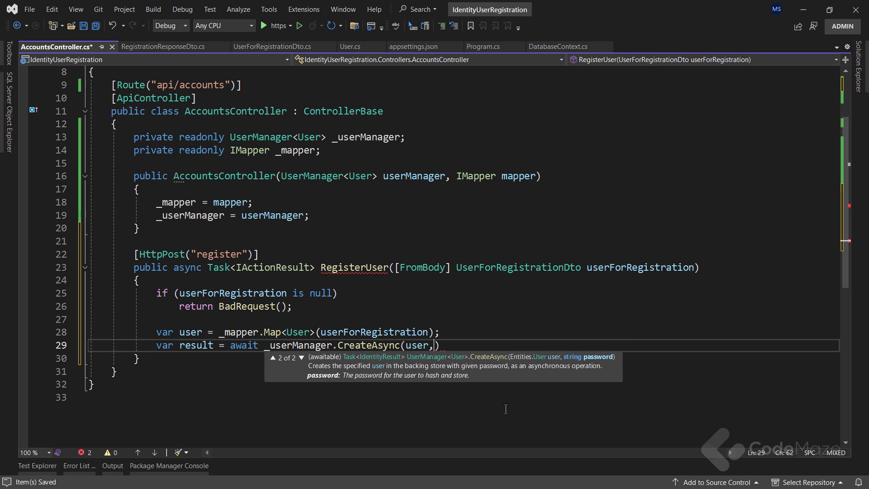
text(userforRegistration.Password)
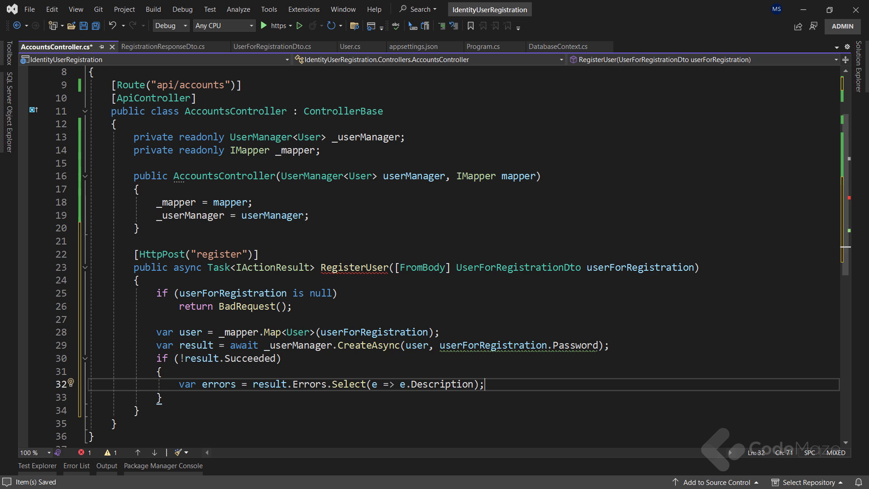
double_click(208, 383)
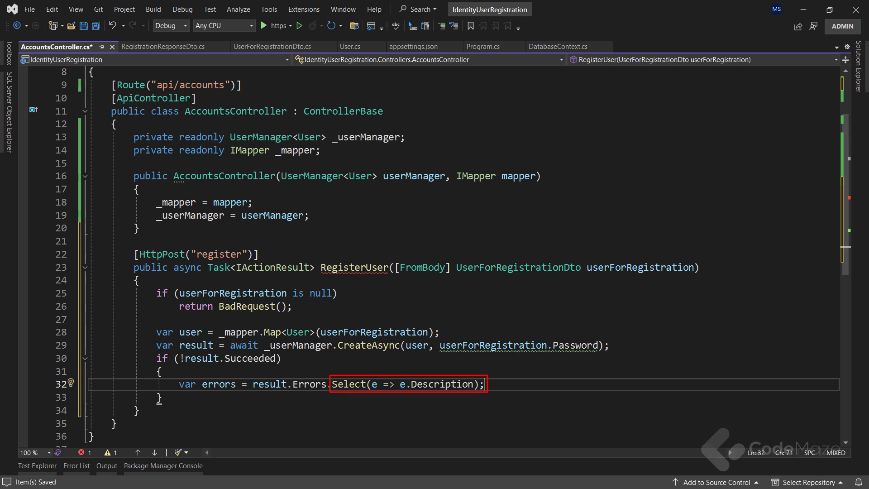
click(332, 396)
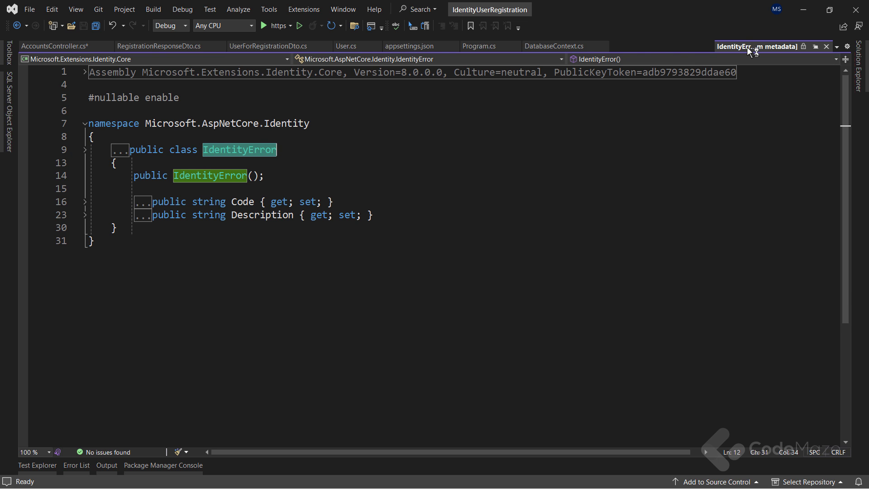
Return BadRequest with a RegistrationResponseDto of errors, otherwise StatusCode(201), and save the controller.
click(55, 46)
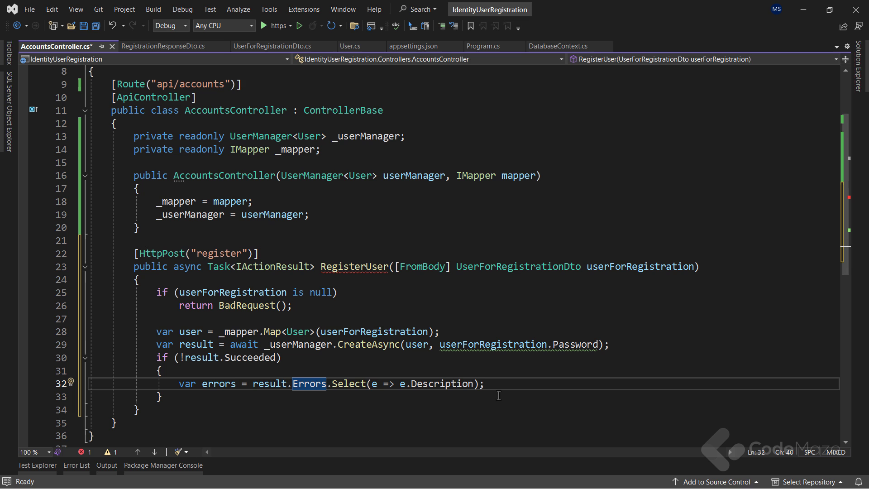
text(return BadRequ)
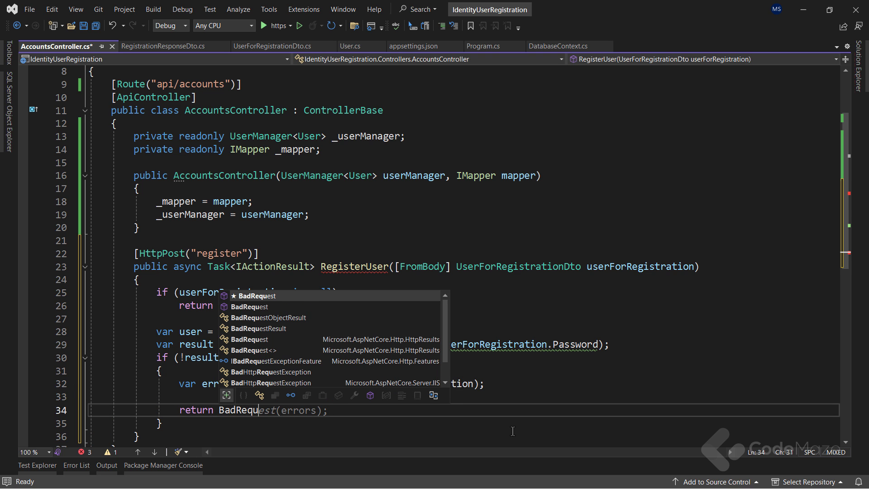
text(new ))
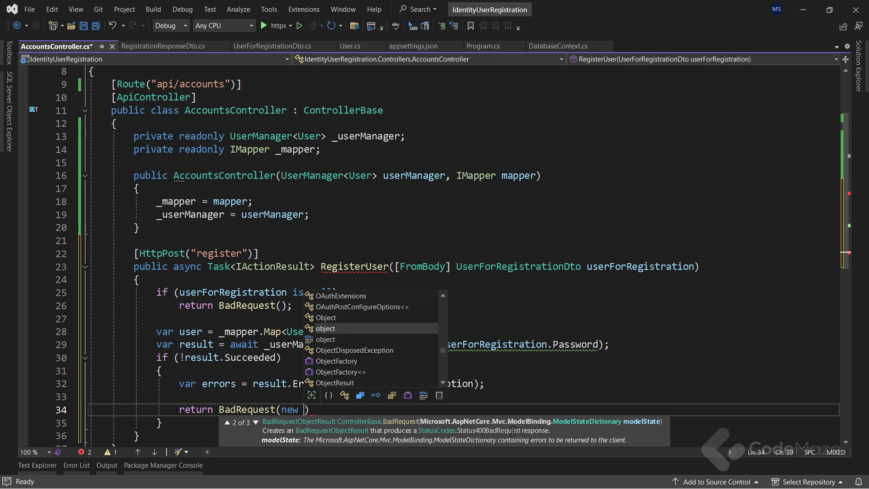
text(RegistrationResponseDto)
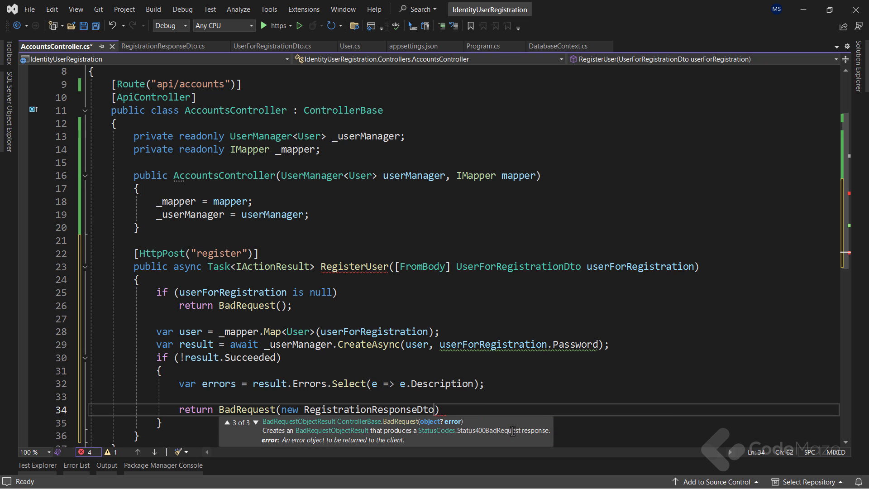
text({ Errors = errors)
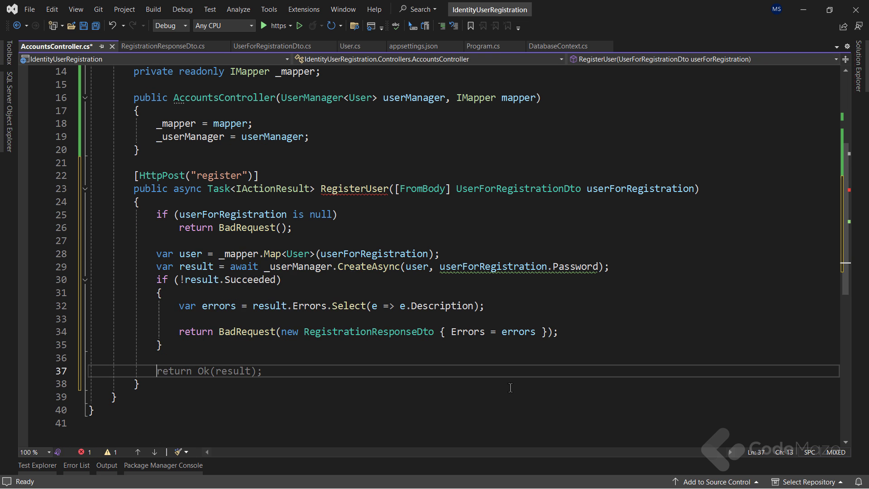
text(Status)
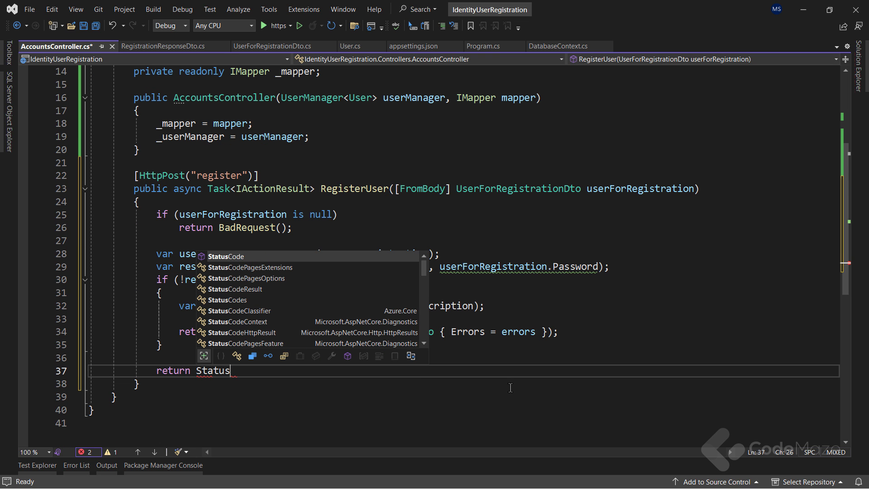
text(Code(22)
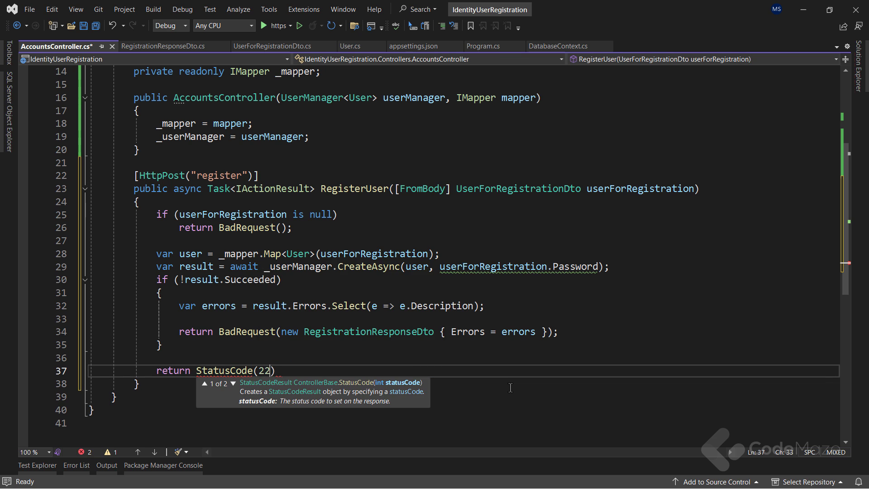
text(1);)
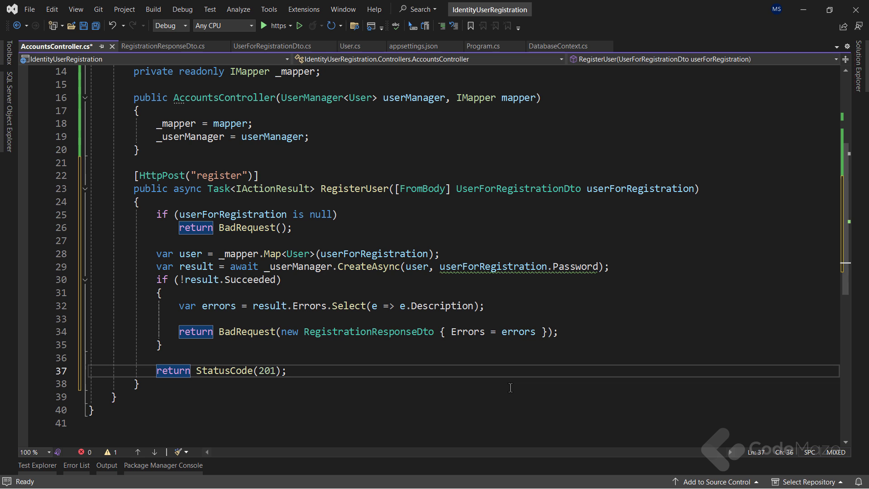
key(ctrl+s)
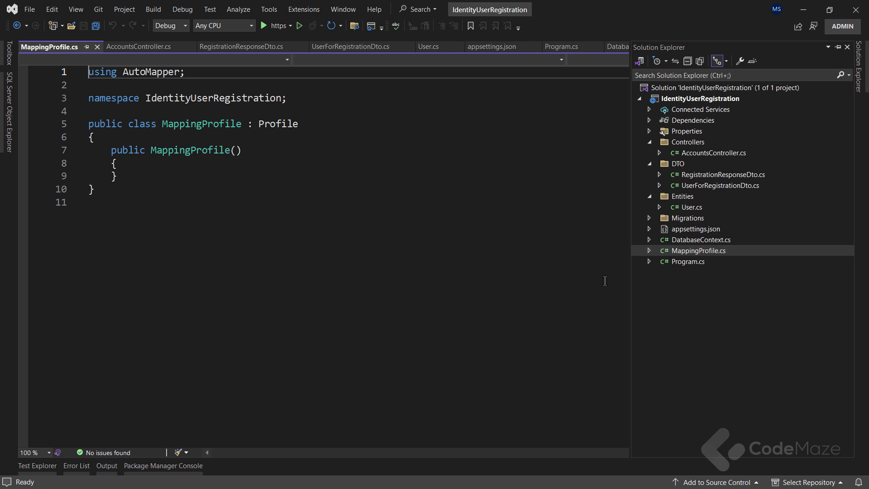
Map UserForRegistrationDto to User with UserName taken from Email, and save MappingProfile.
click(133, 175)
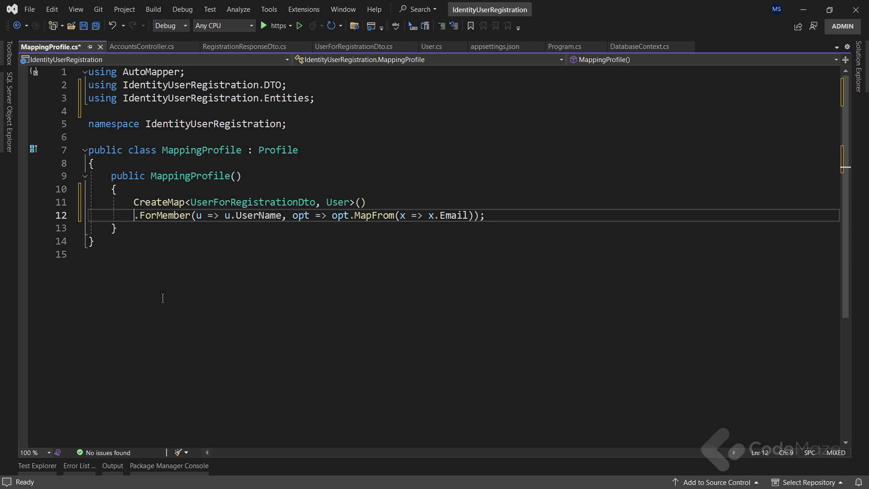
key(ctrl+s)
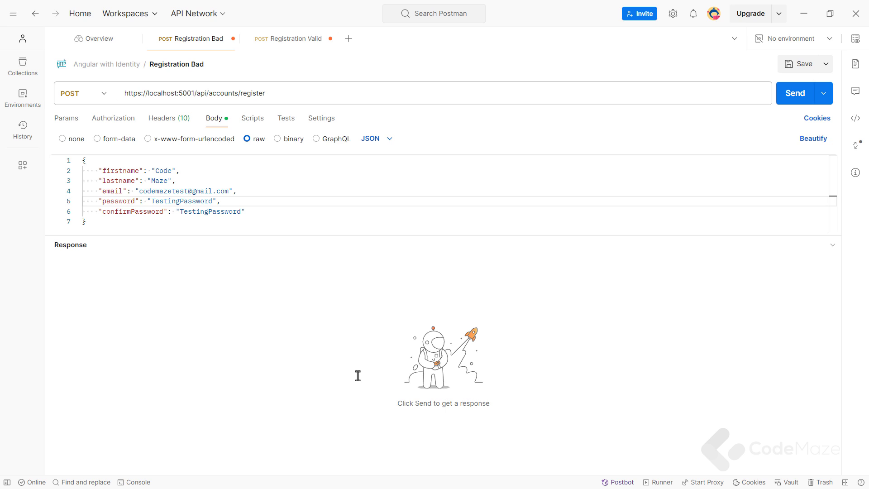
mouse_move(367, 377)
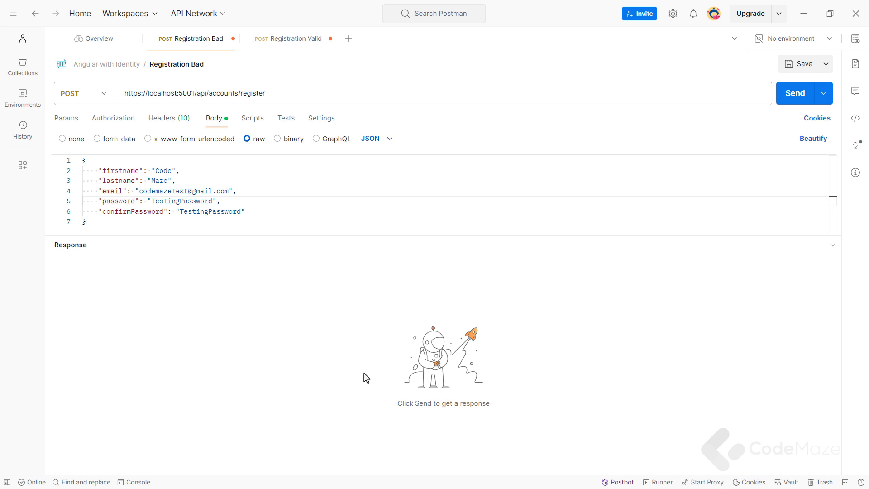
Send the Registration Bad request, get 400 password errors, then send Registration Valid.
click(794, 93)
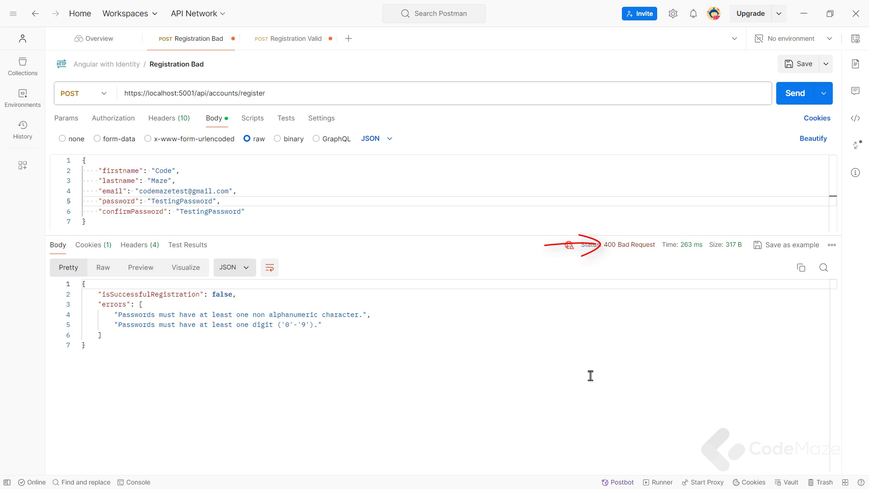
click(290, 39)
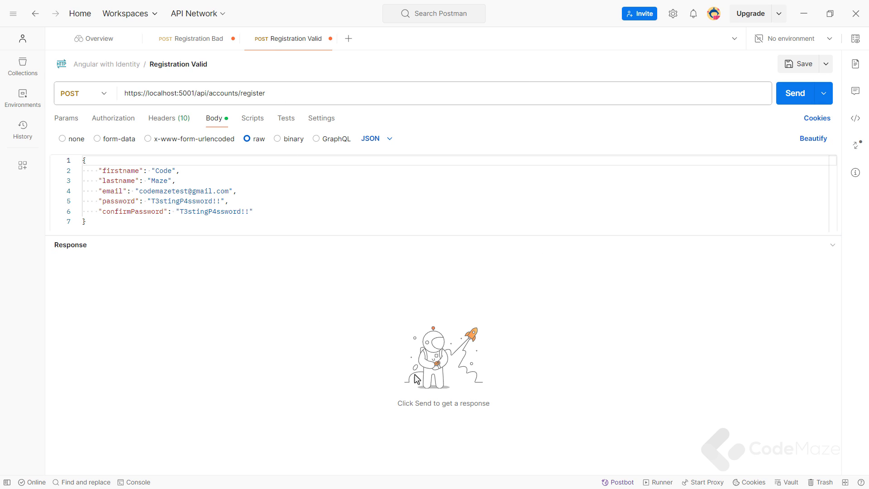
click(794, 92)
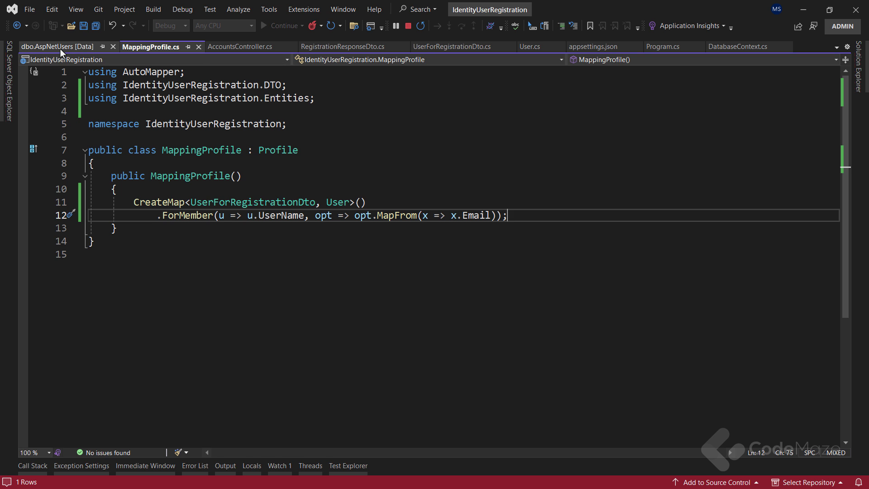
Check the Code Maze row in the AspNetUsers data view, then close it.
click(55, 46)
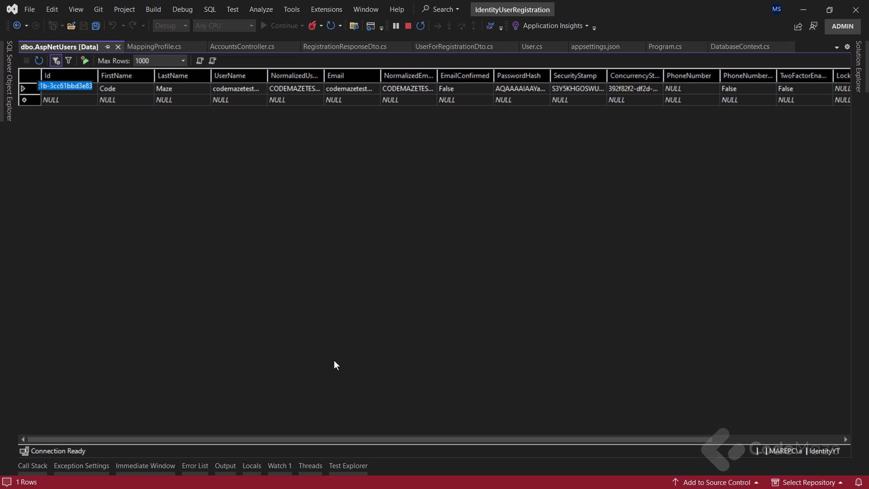
mouse_move(97, 53)
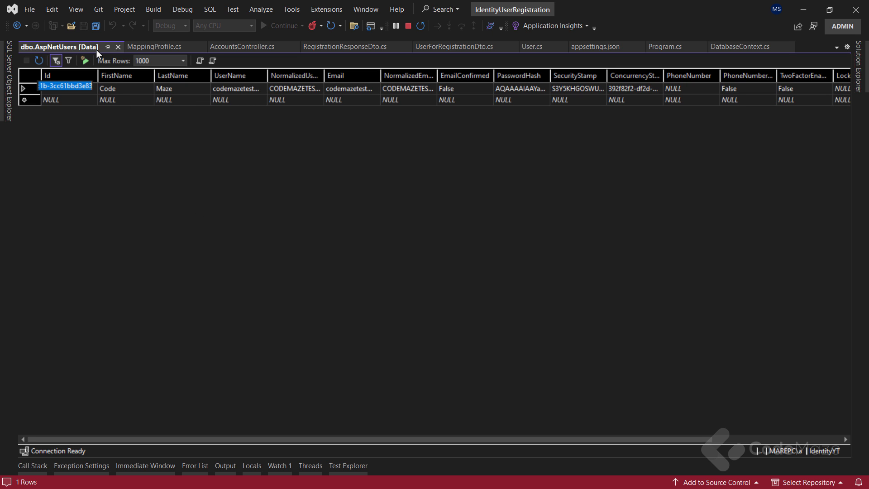
click(154, 46)
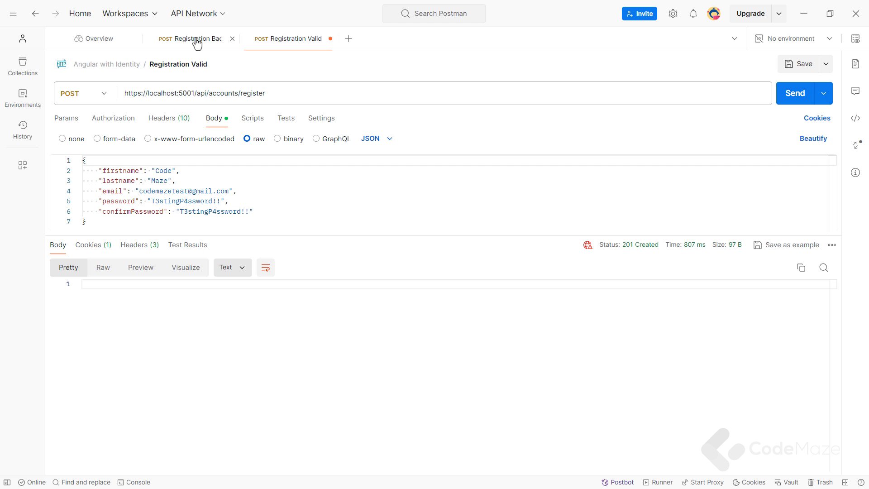
Confirm the 201 Created response in Postman, then return to Program.cs.
click(195, 38)
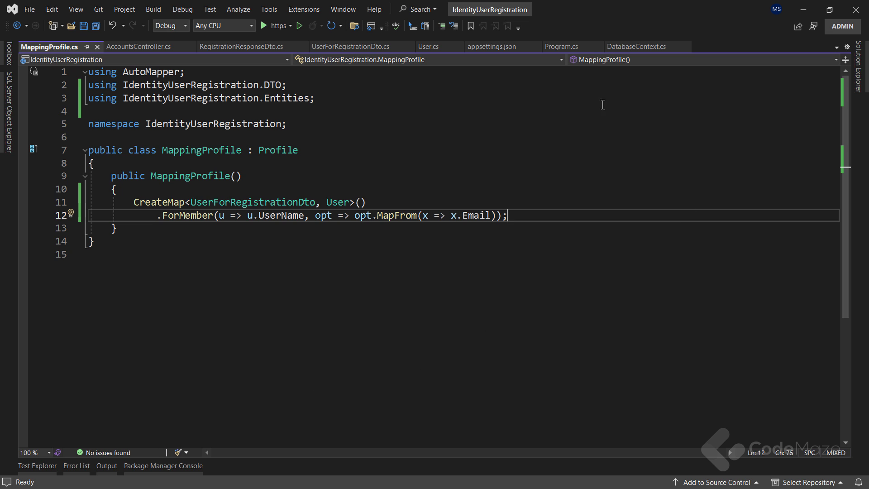
click(559, 47)
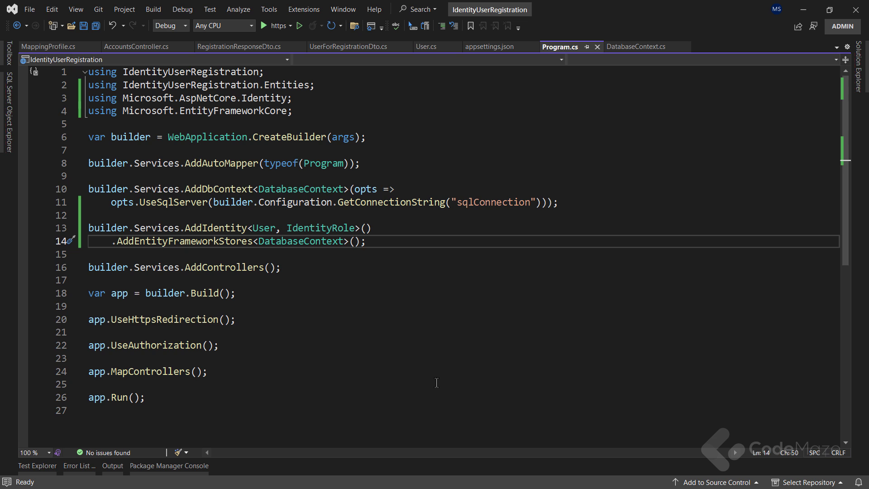
Switch AddIdentity to the overload taking an options lambda.
click(365, 227)
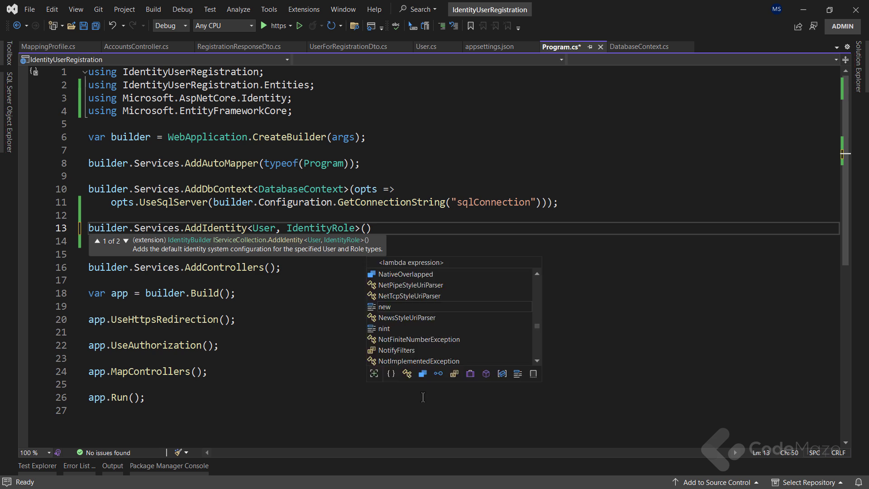
click(126, 240)
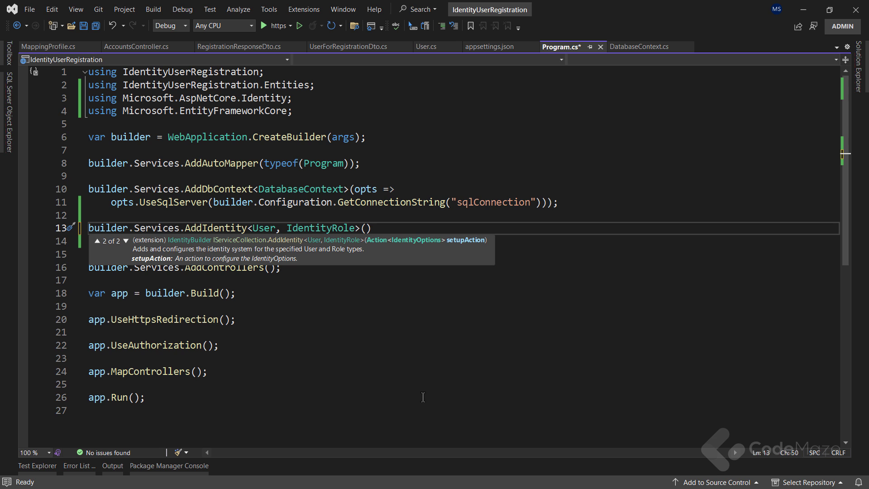
text(opt => {)
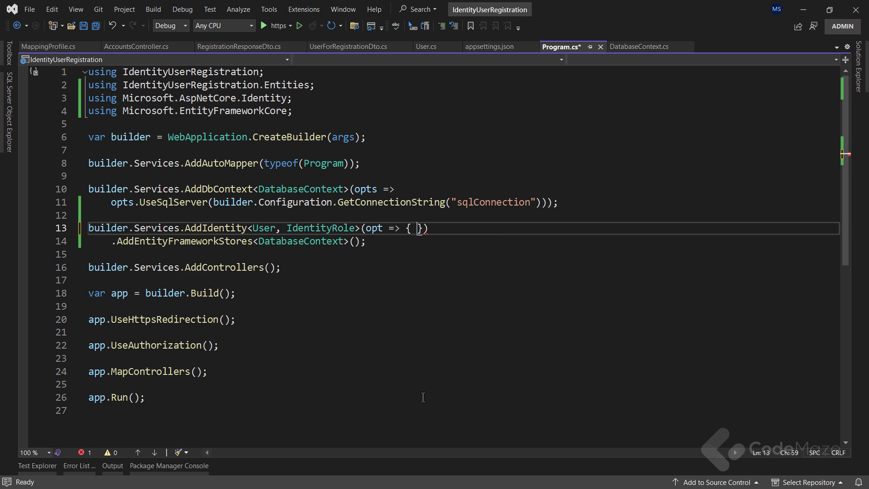
key(Enter)
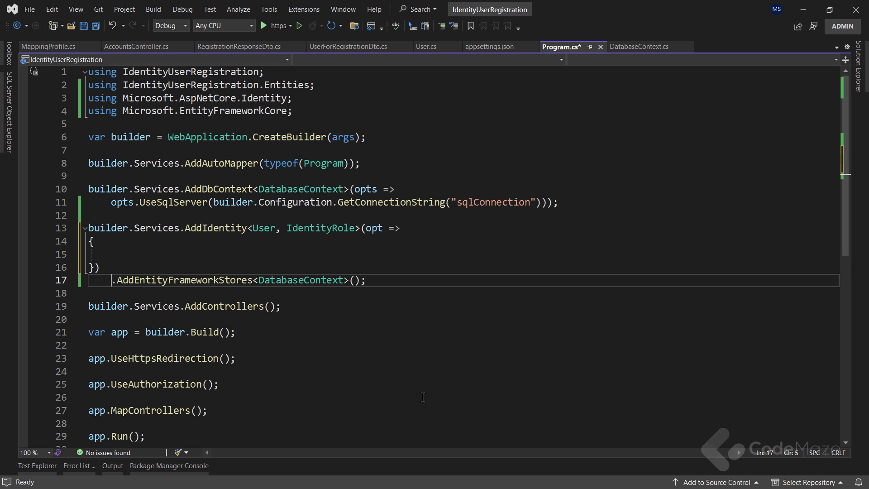
text(op)
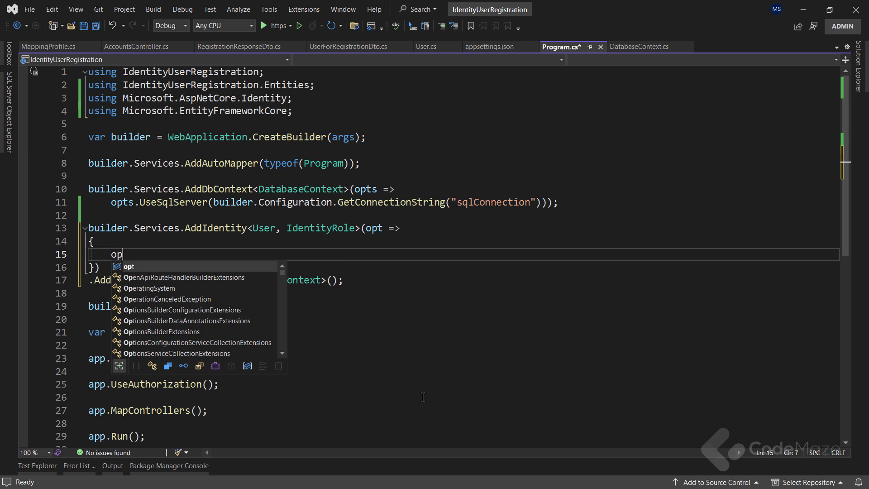
text(t.)
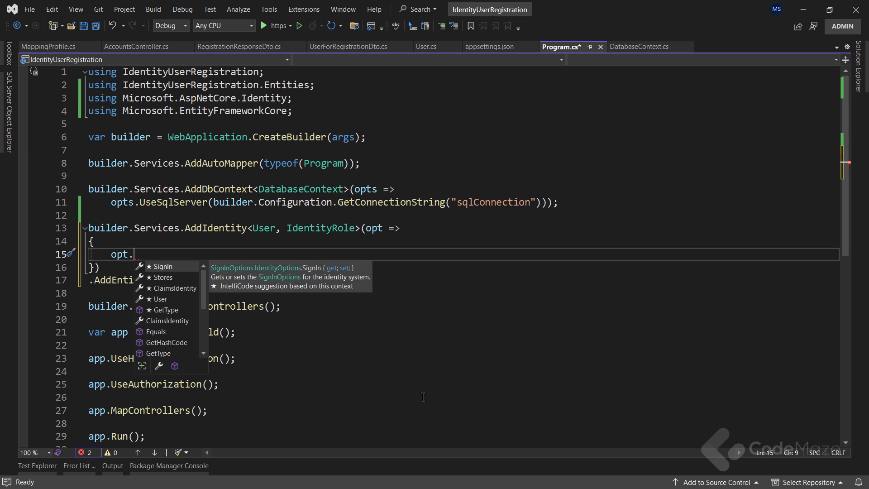
Set password RequiredLength 7, RequireDigit false, RequireUppercase false, and save Program.cs.
scroll(down, 3)
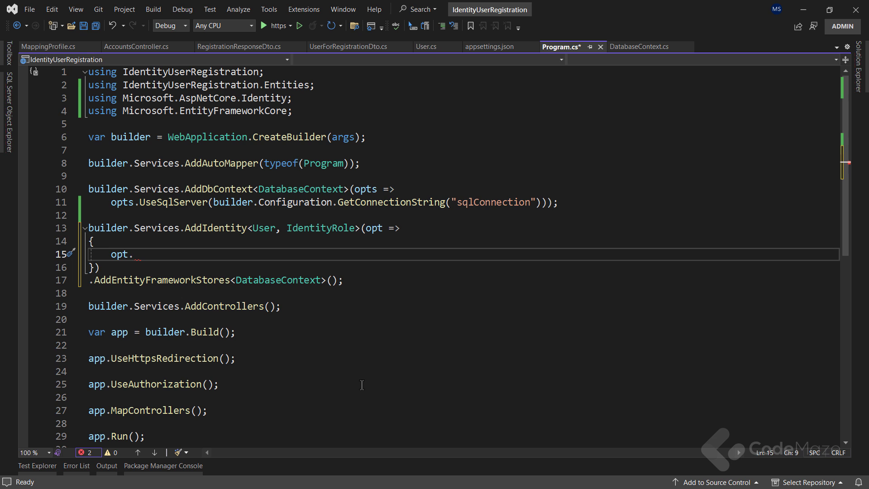
text(Password.RequiredLength =)
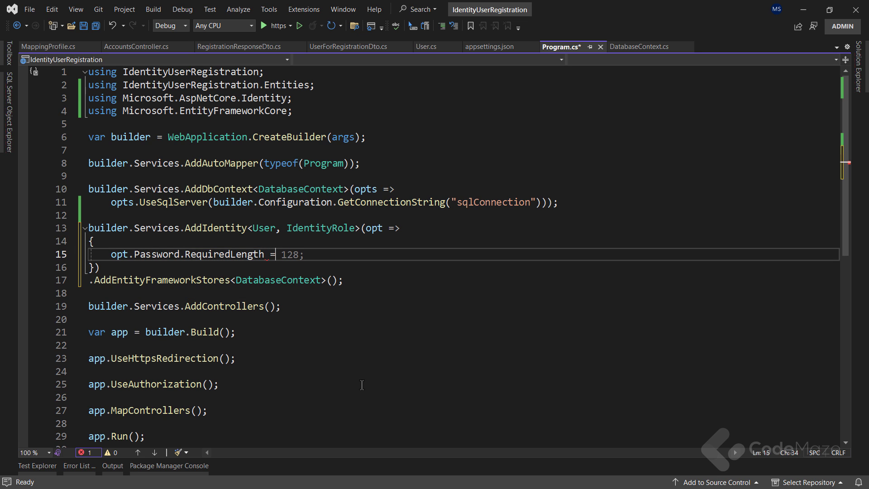
text(7)
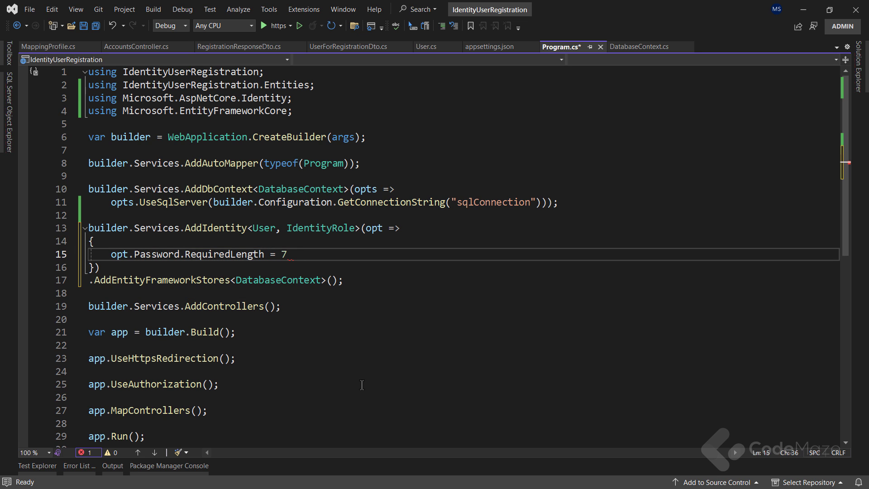
key(enter)
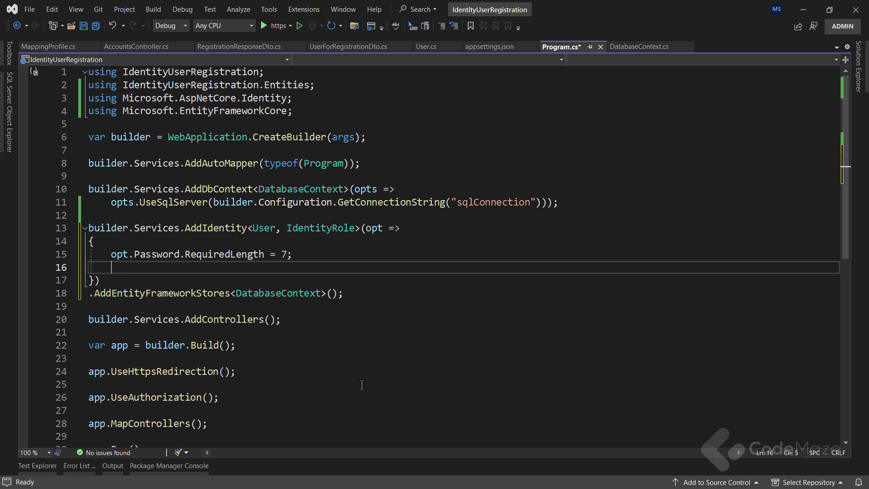
text(opt.password.RequireDigit = false;)
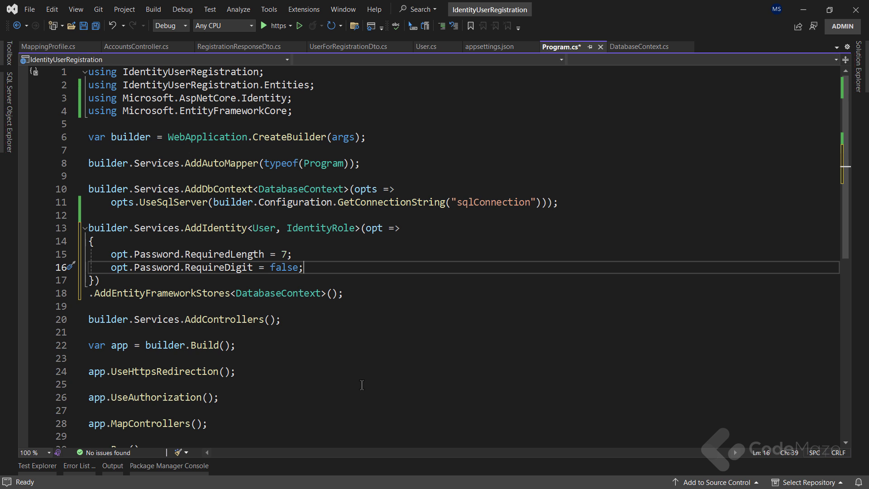
text(opr)
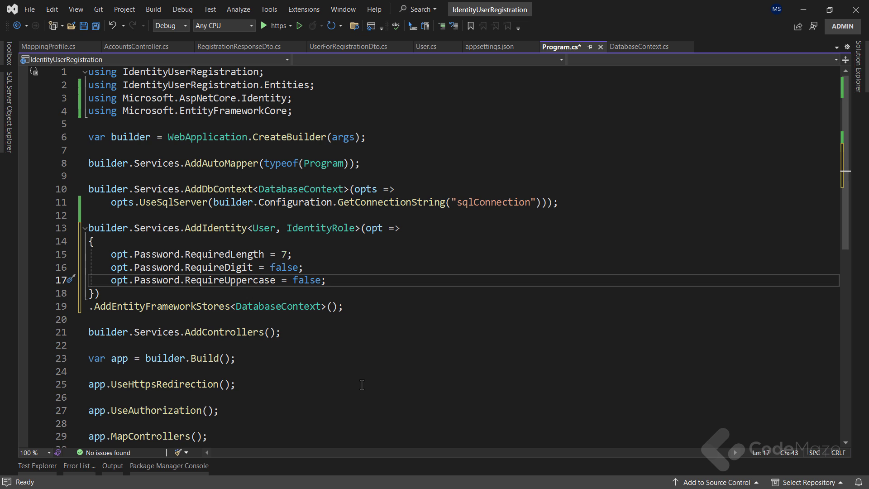
key(ctrl+d)
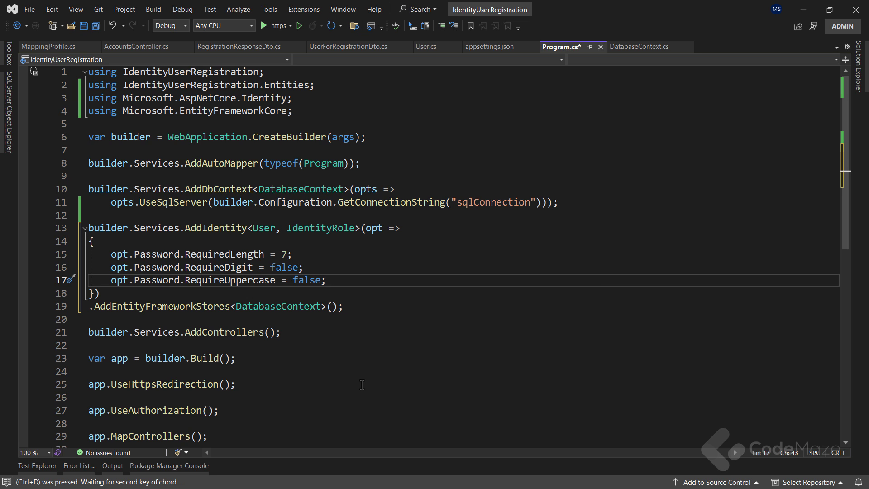
key(ctrl+s)
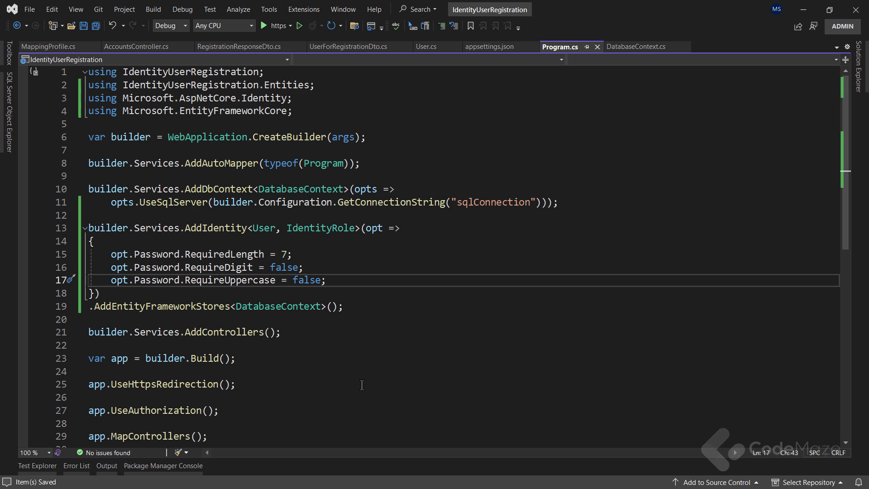